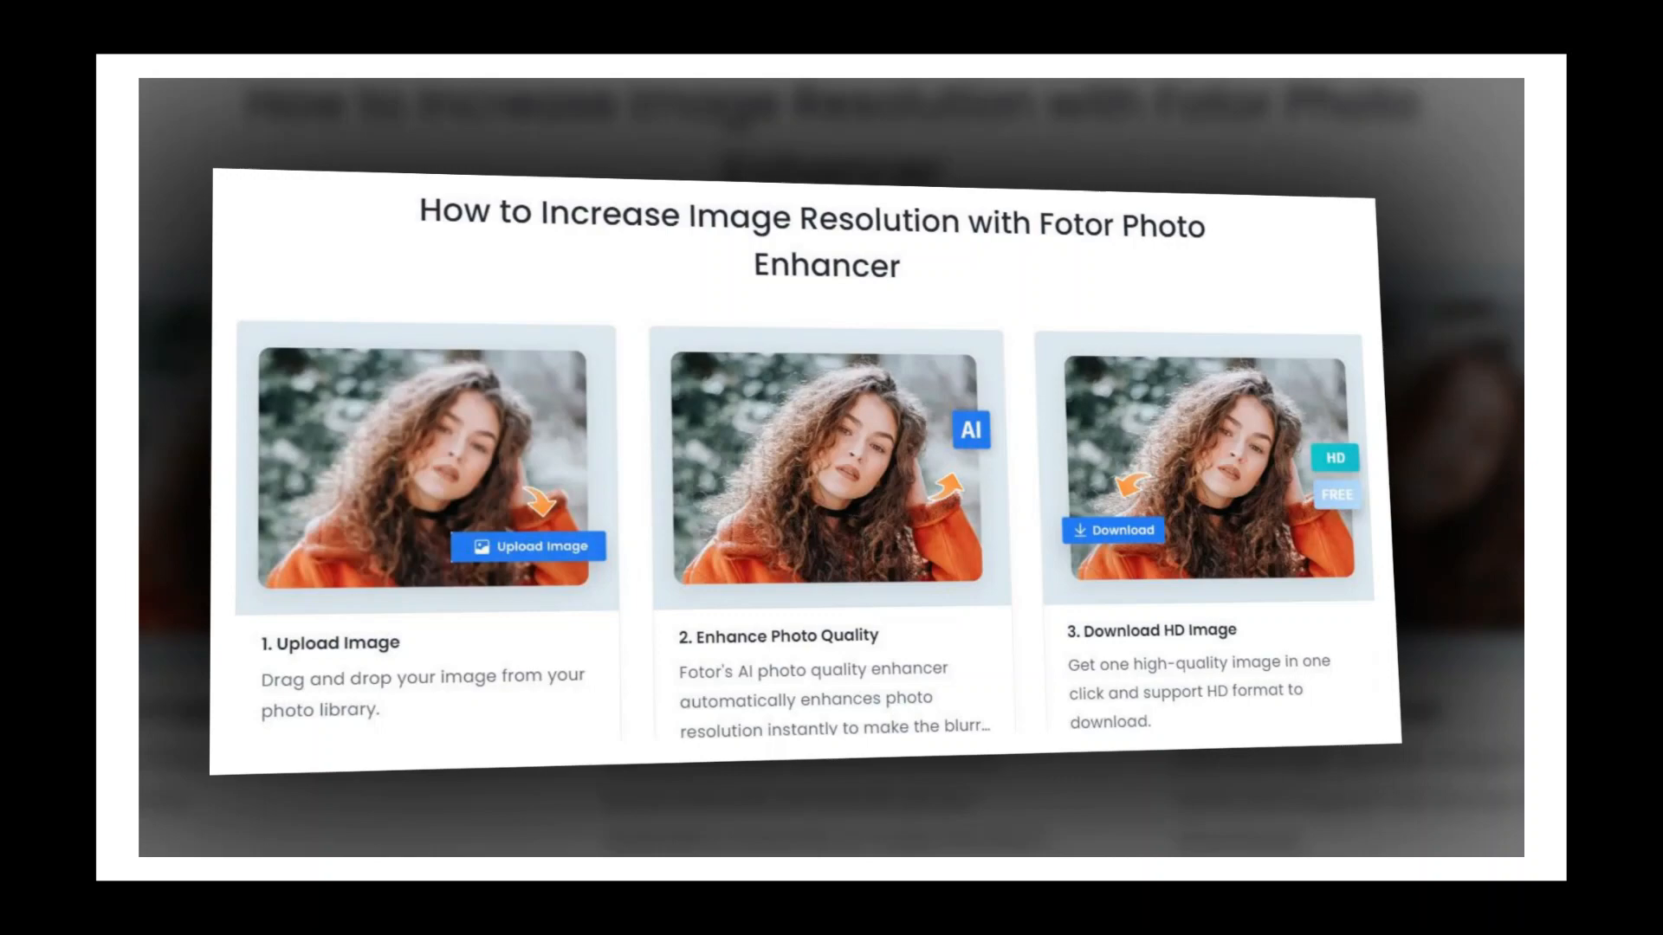
Scroll the Unblur Image page to show its before-and-after portrait example
scroll("up", 3)
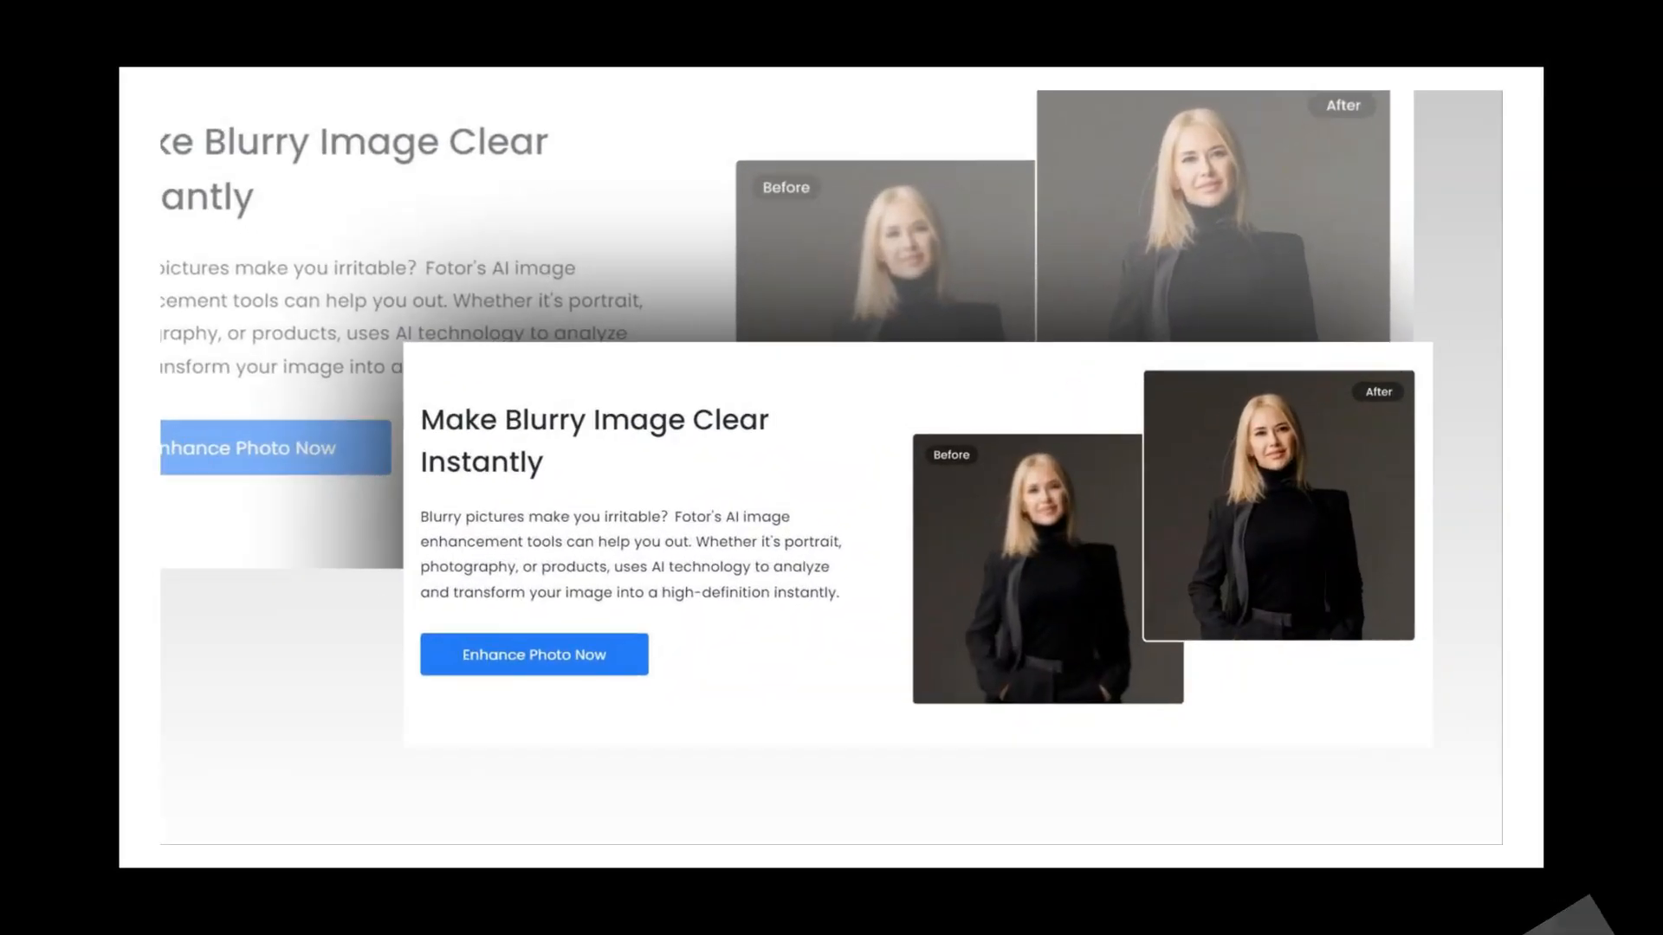
scroll("down", 3)
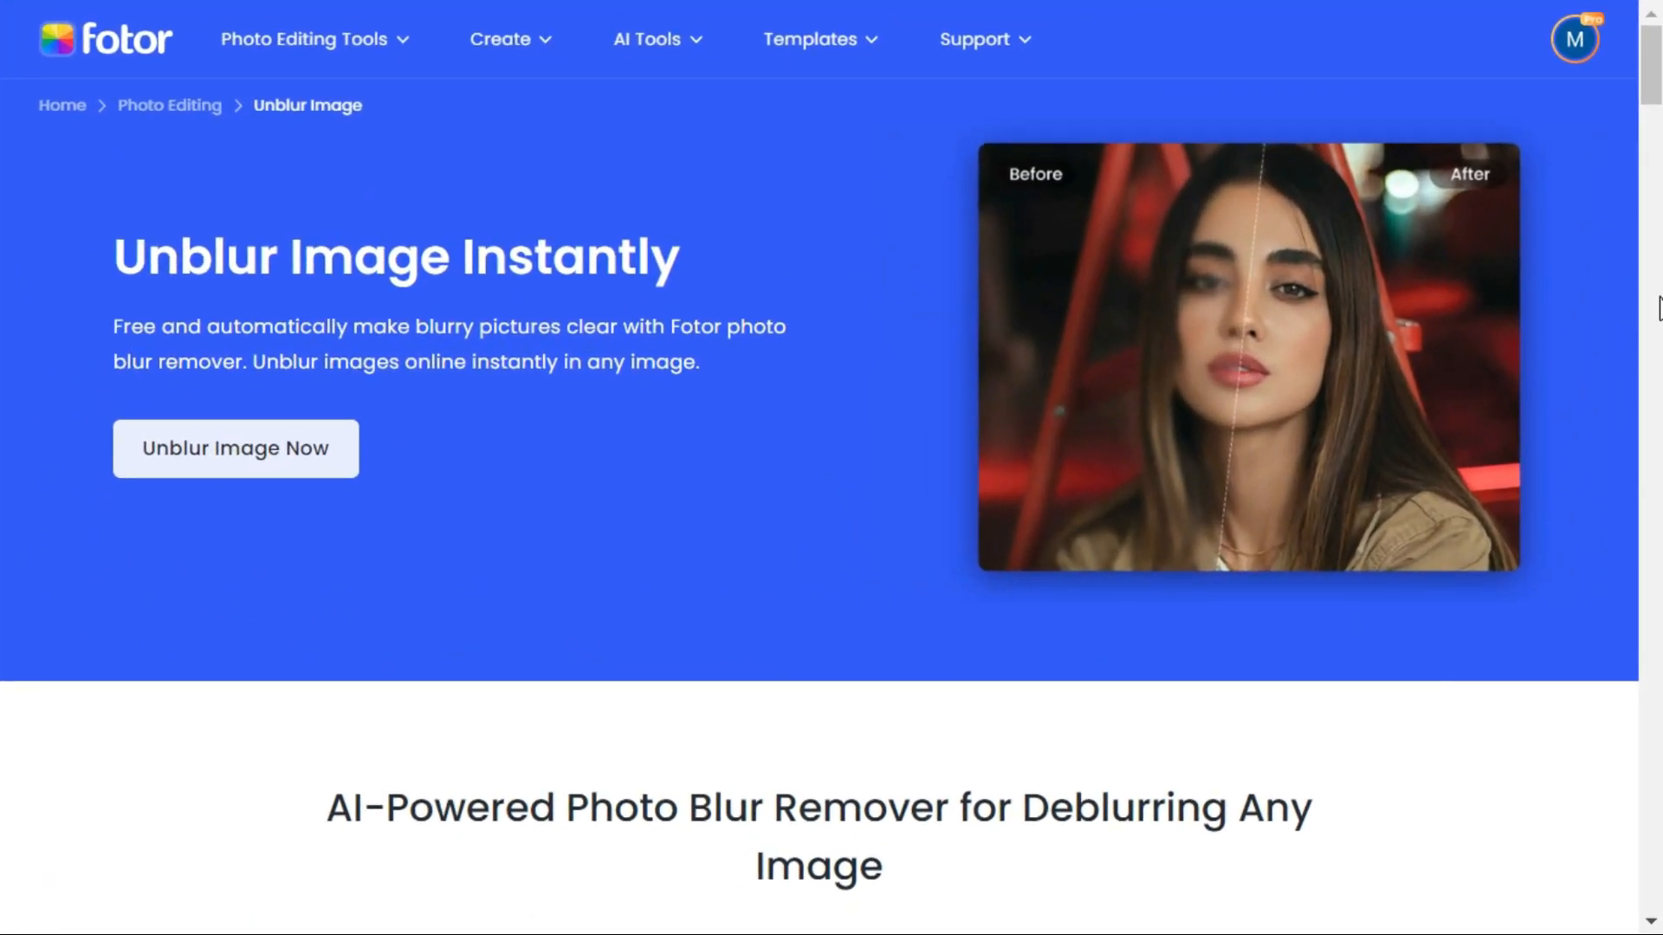
Scroll down and drag the comparison slider across the sharpened portrait example
scroll("down", 3)
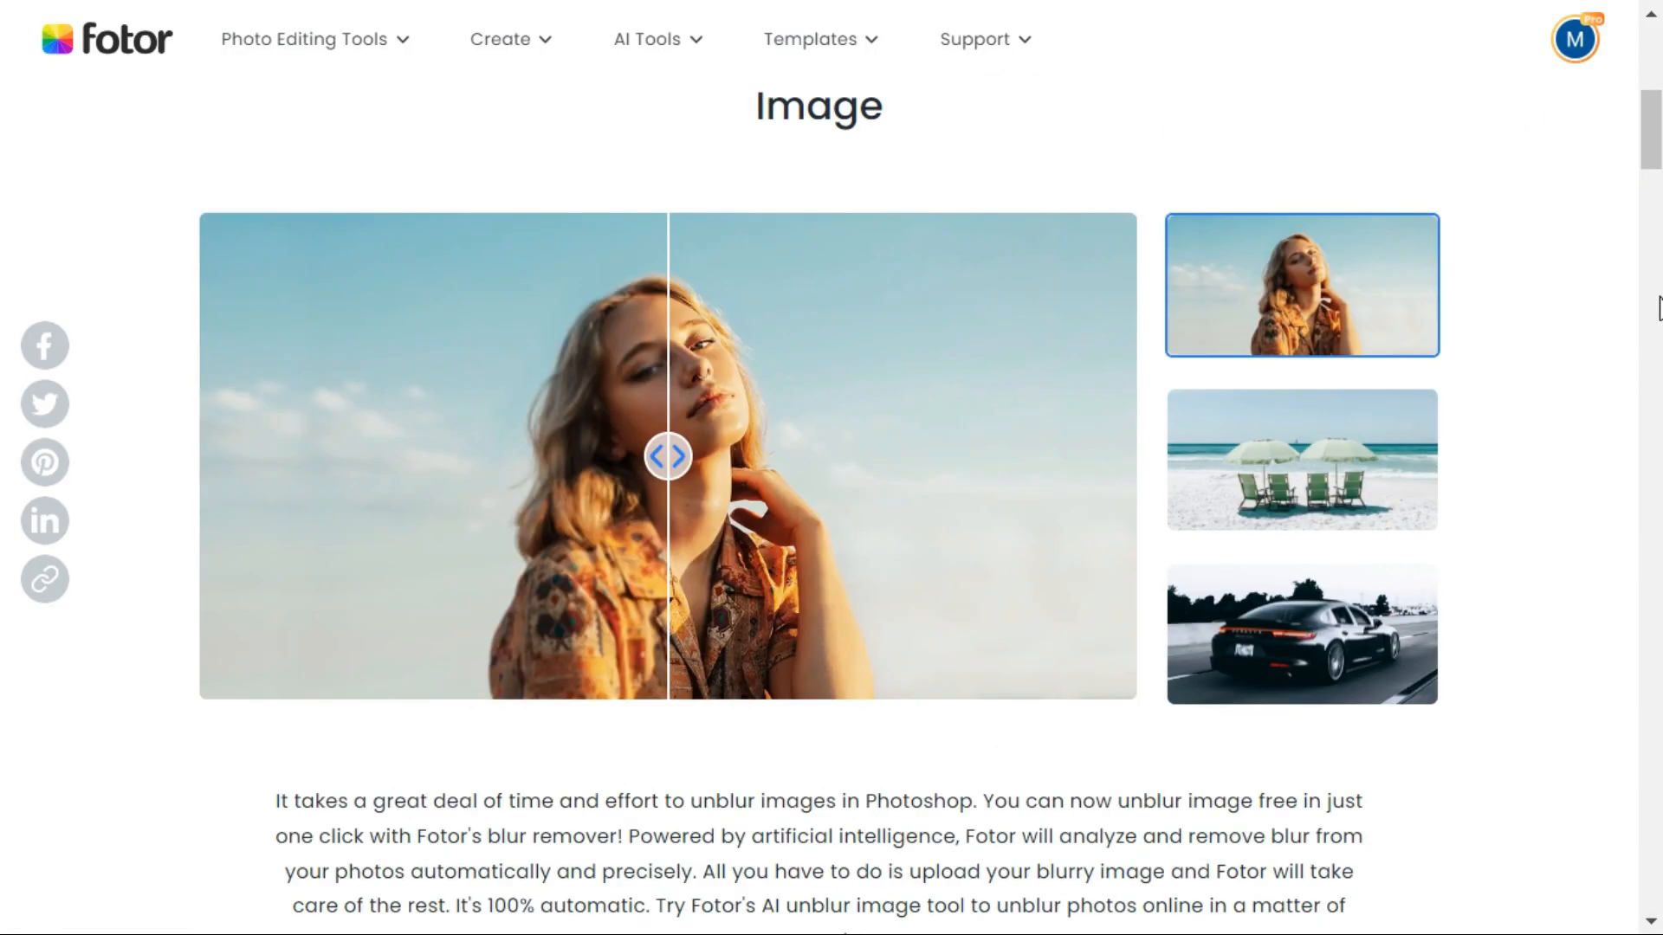
left_click_drag(667, 457, 406, 456)
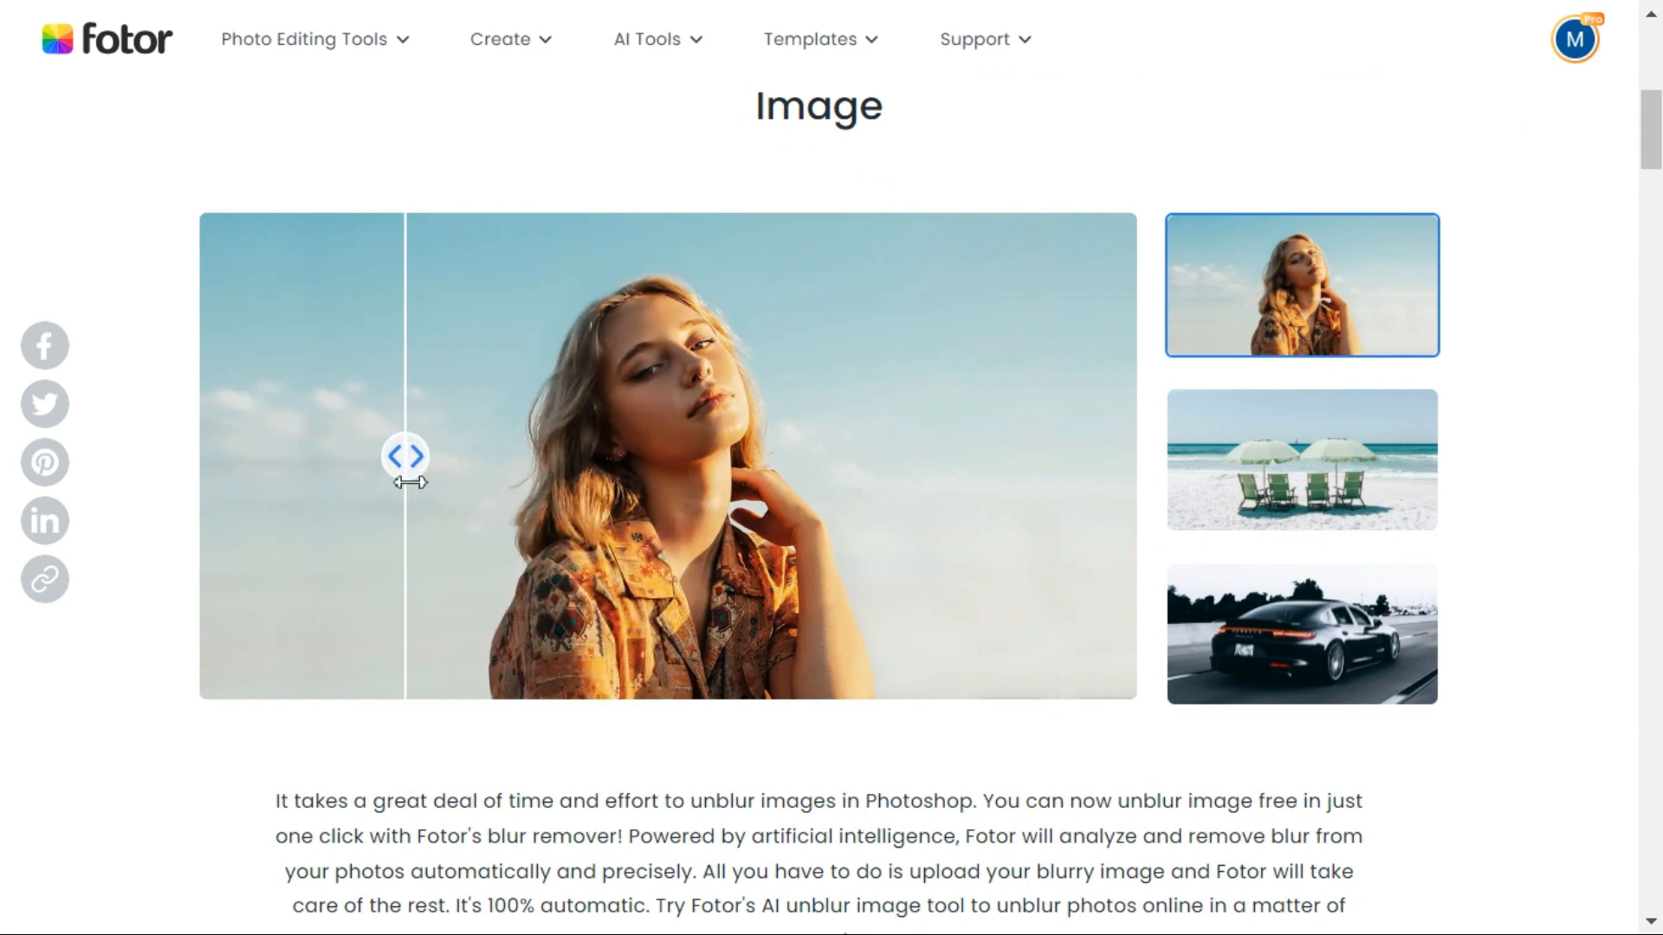
left_click_drag(407, 456, 528, 456)
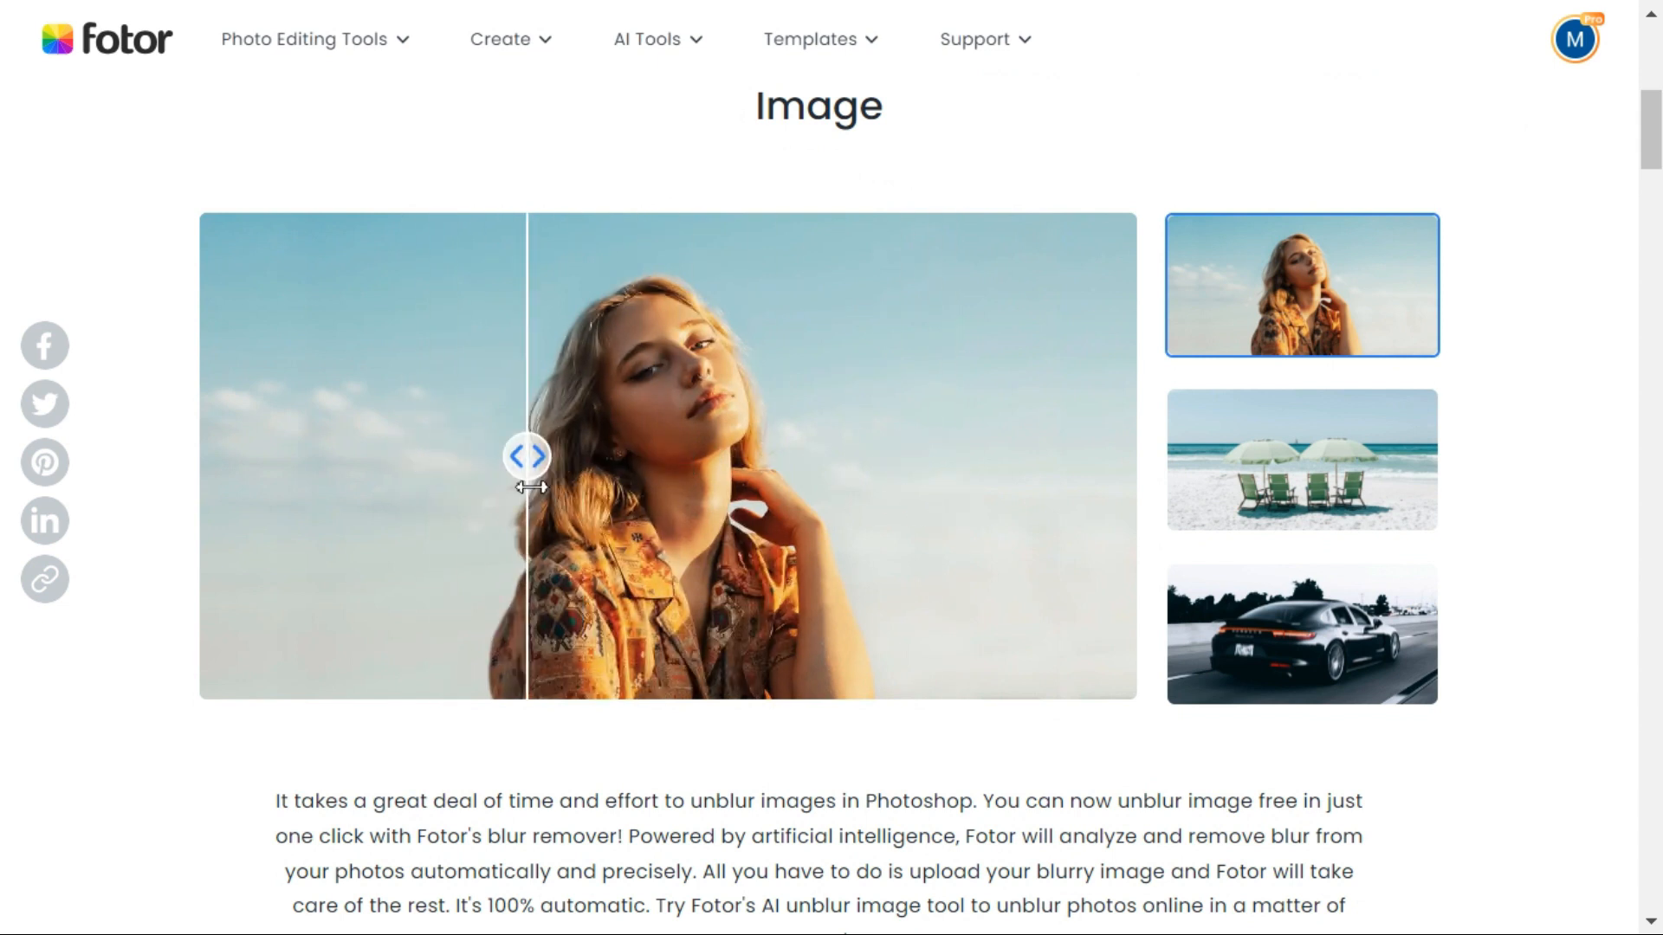
left_click_drag(528, 457, 657, 456)
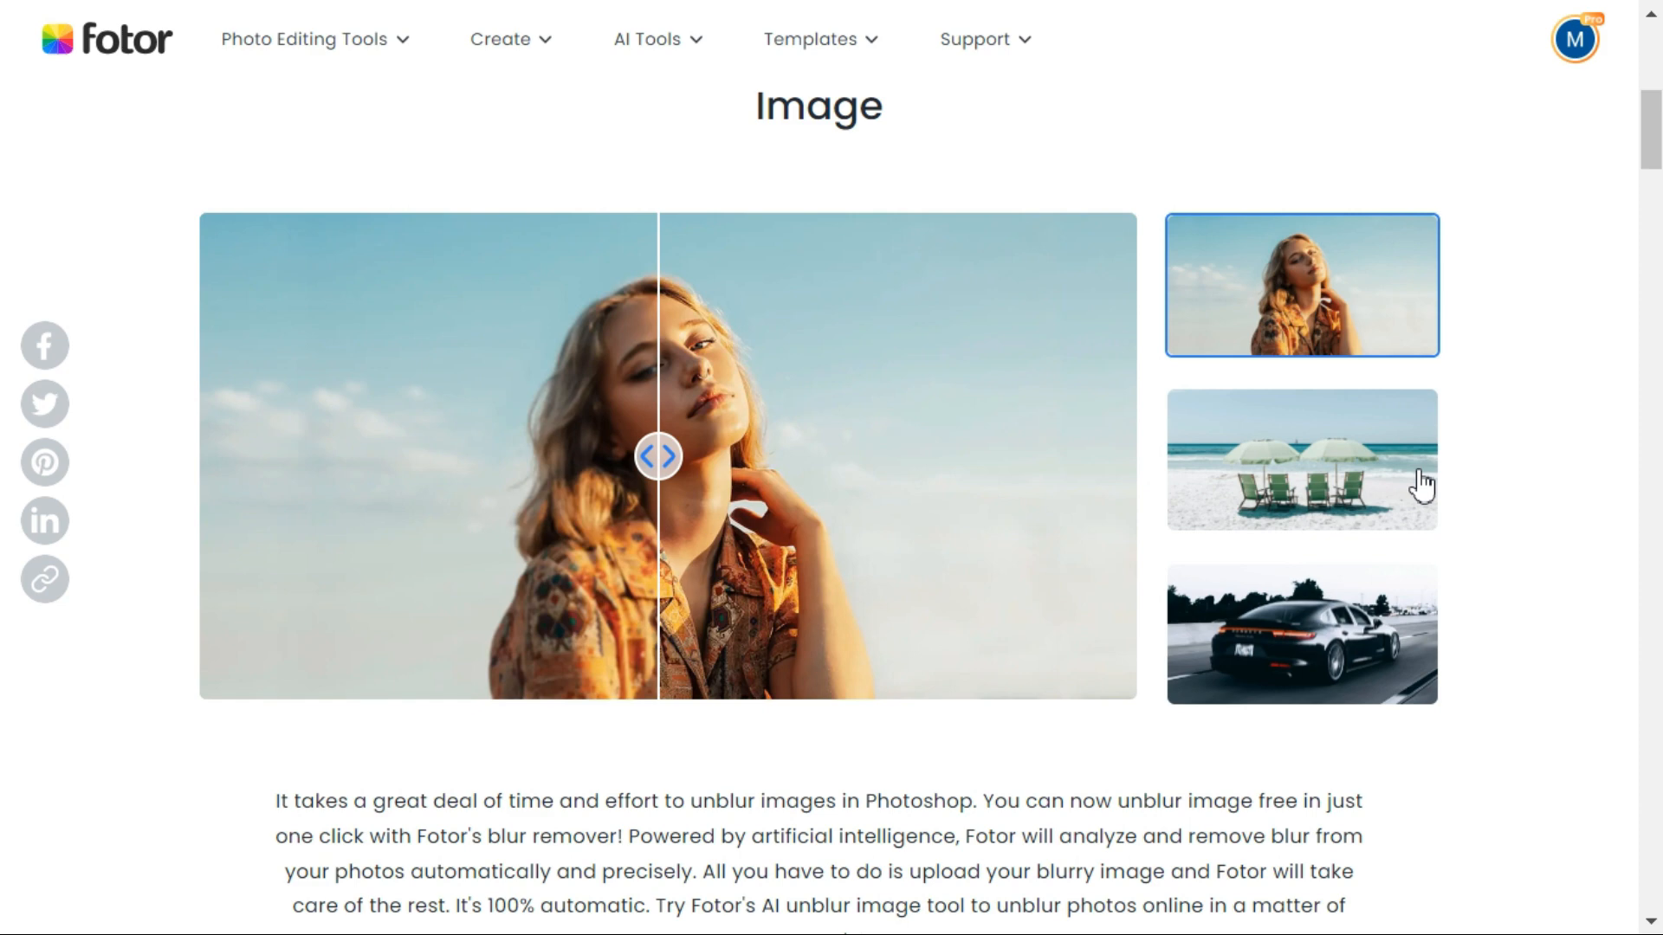
View the beach and sports car examples, revealing almost all of the sharpened car
left_click(1300, 460)
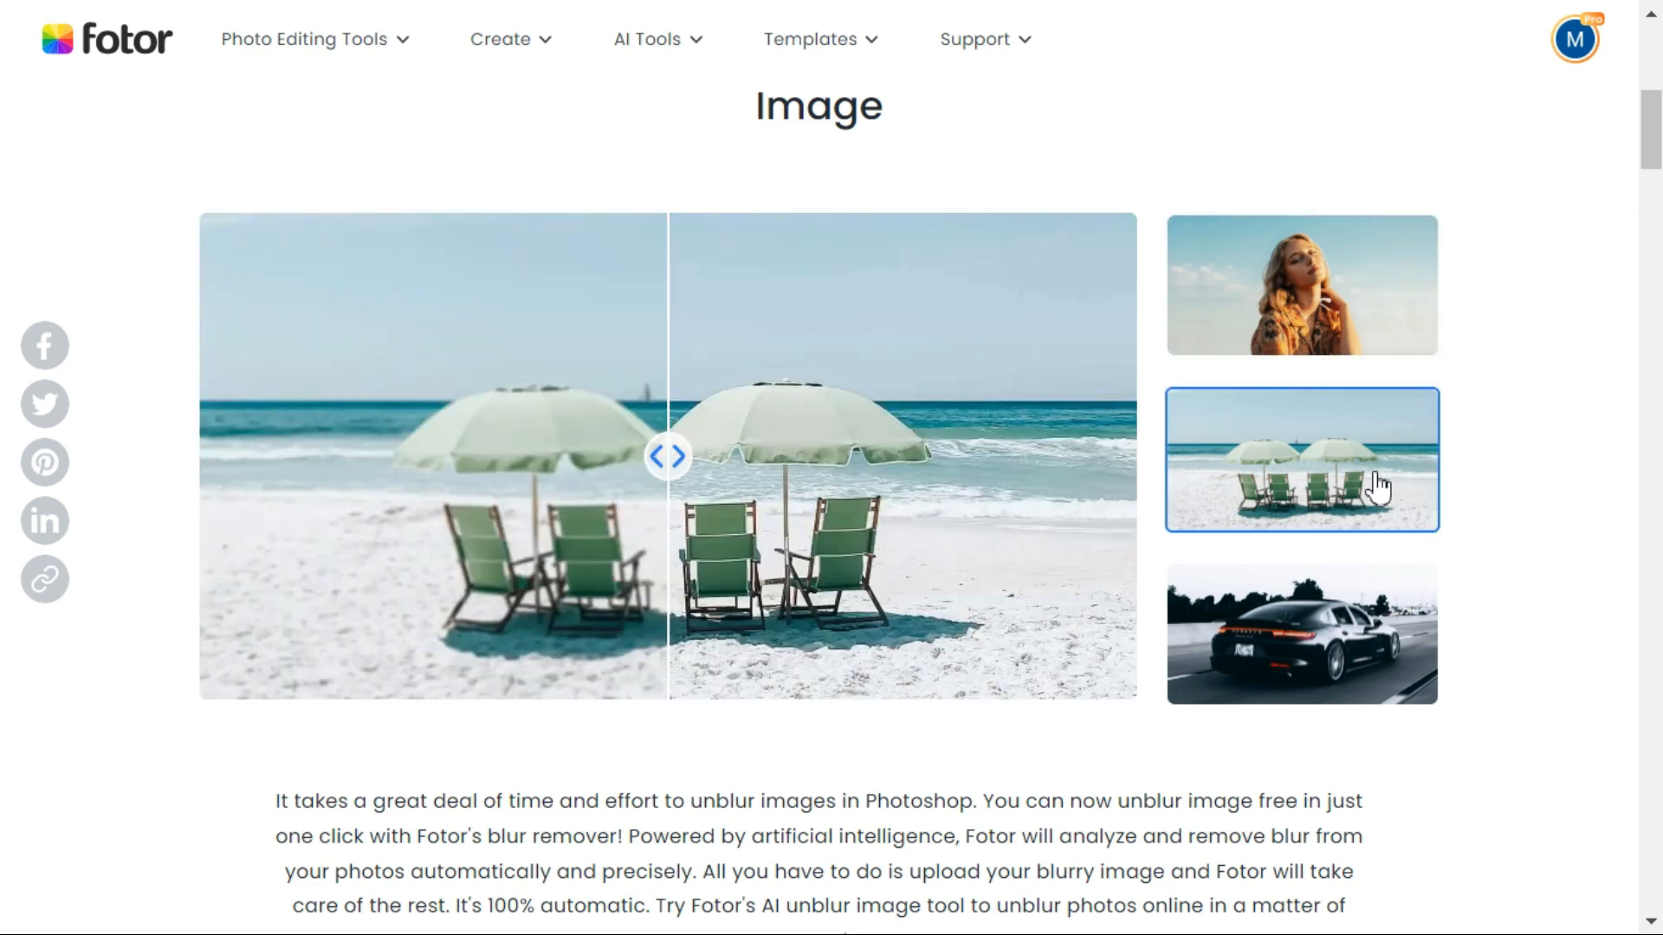
left_click(1301, 633)
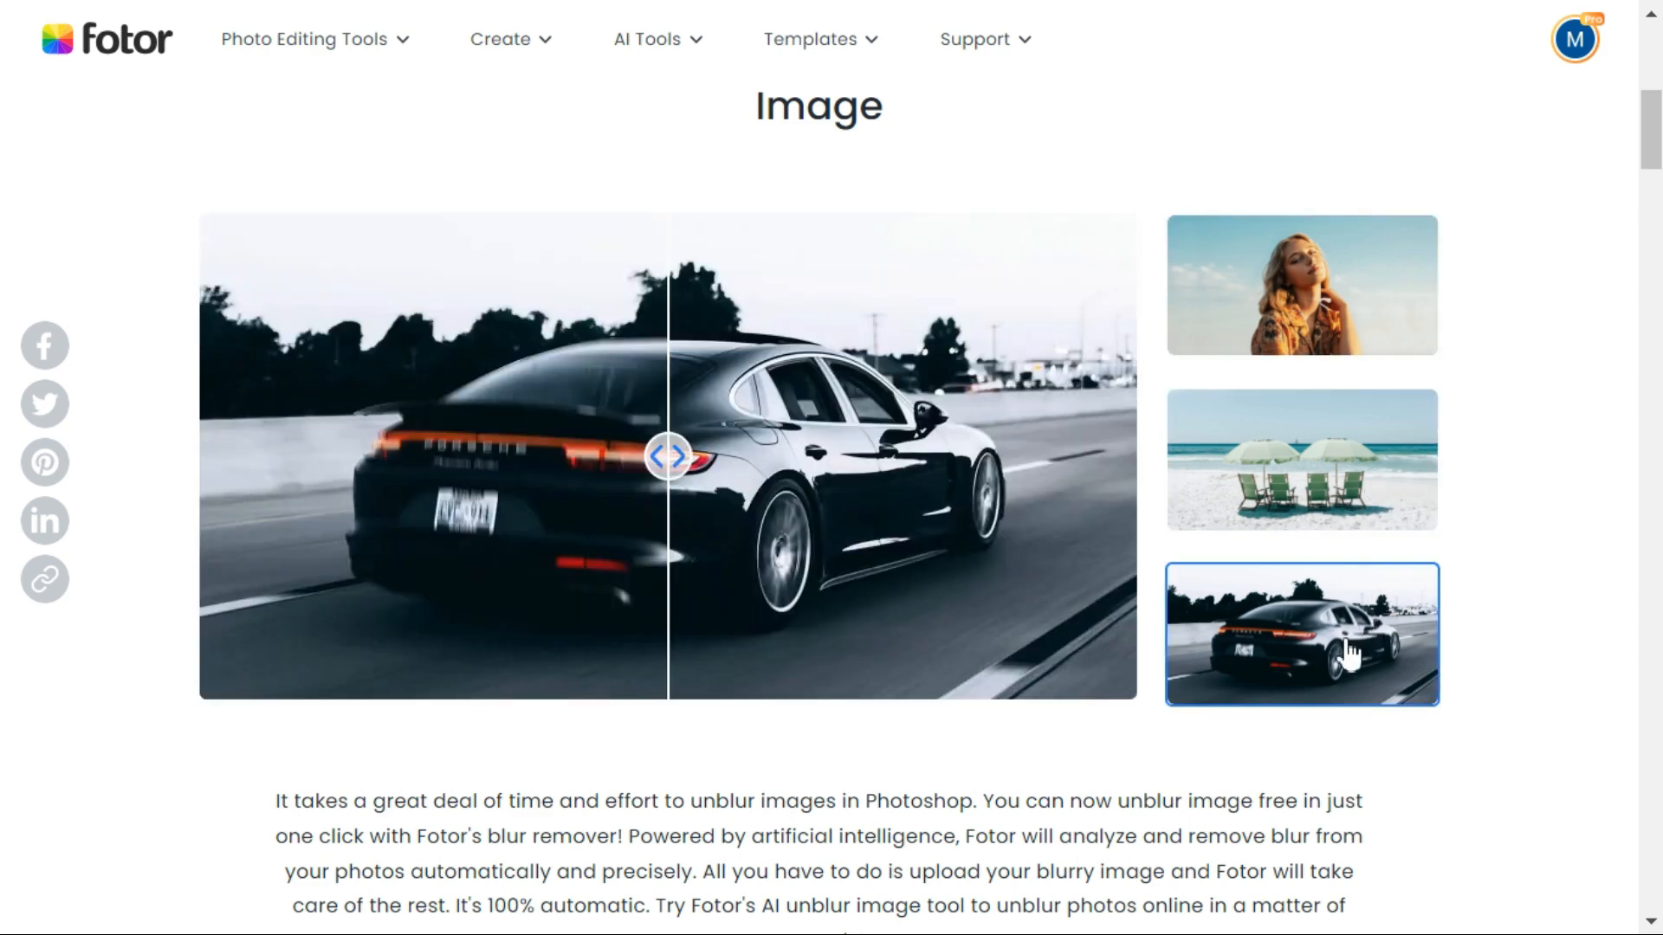
left_click_drag(666, 459, 235, 458)
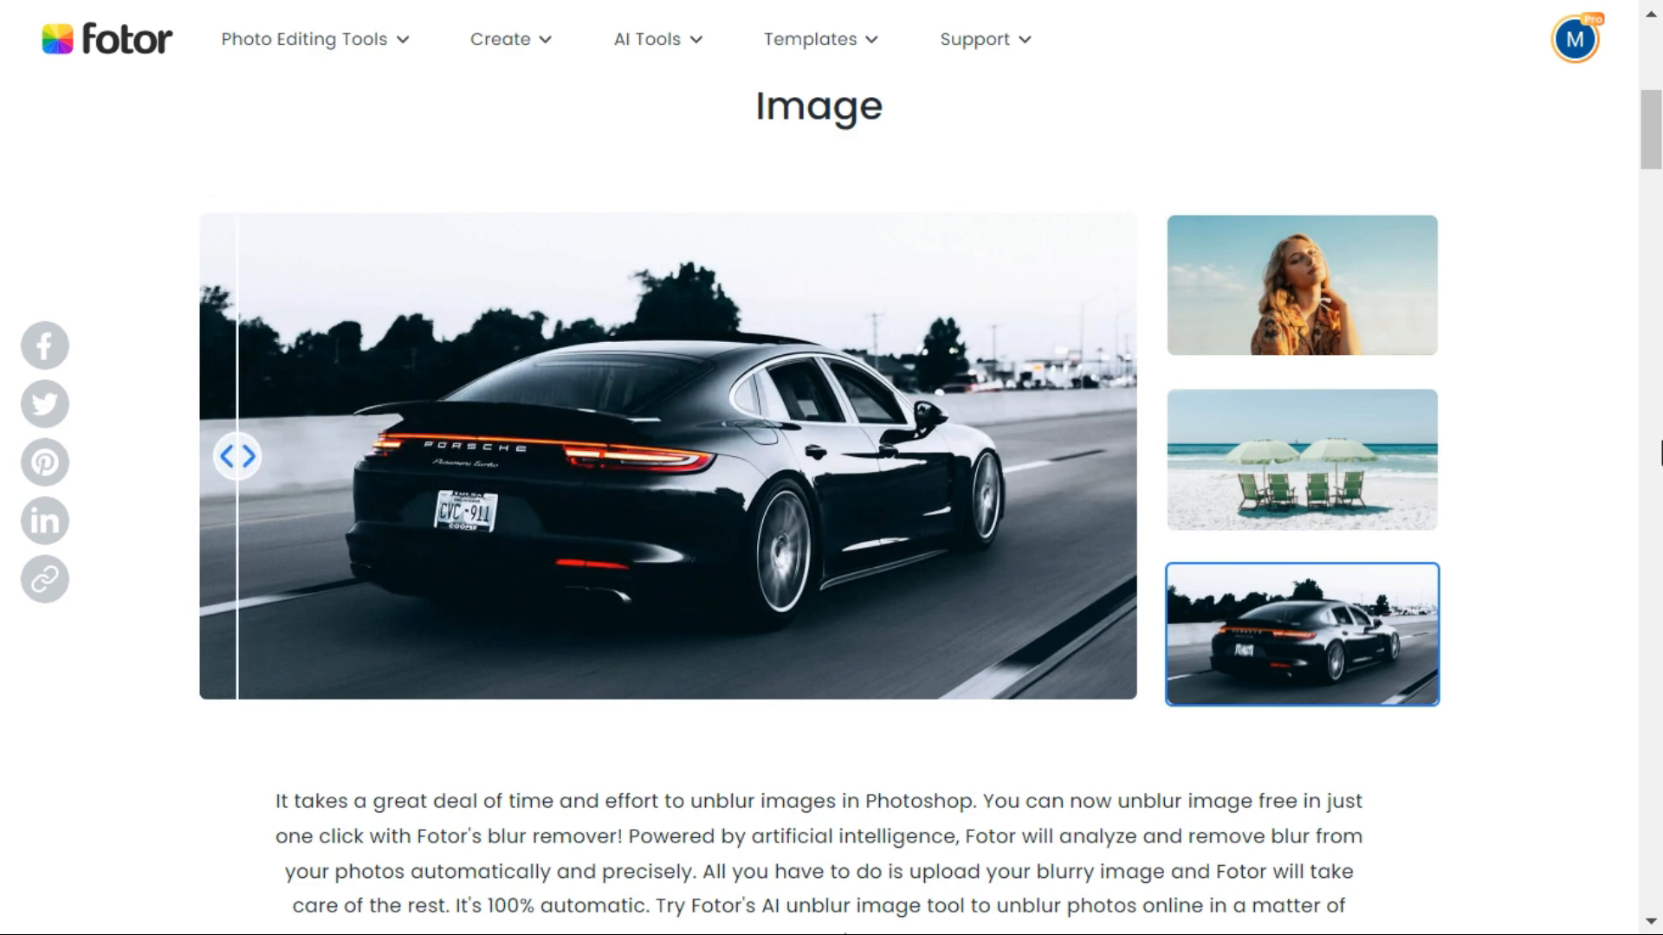
scroll("down", 3)
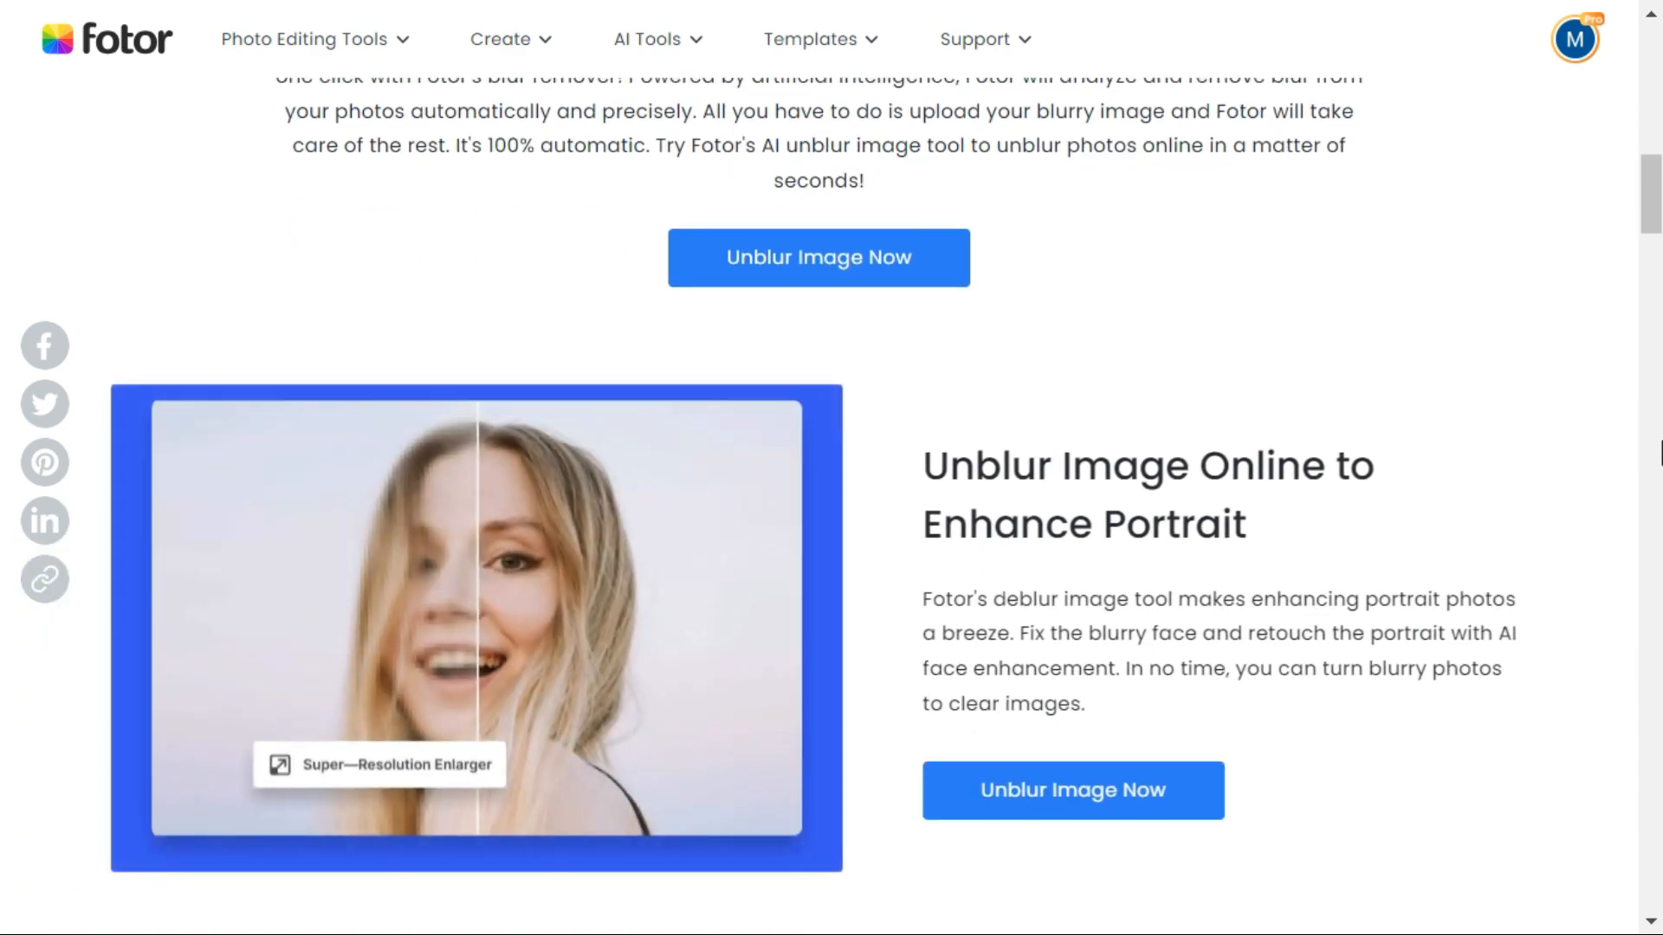
scroll("down", 3)
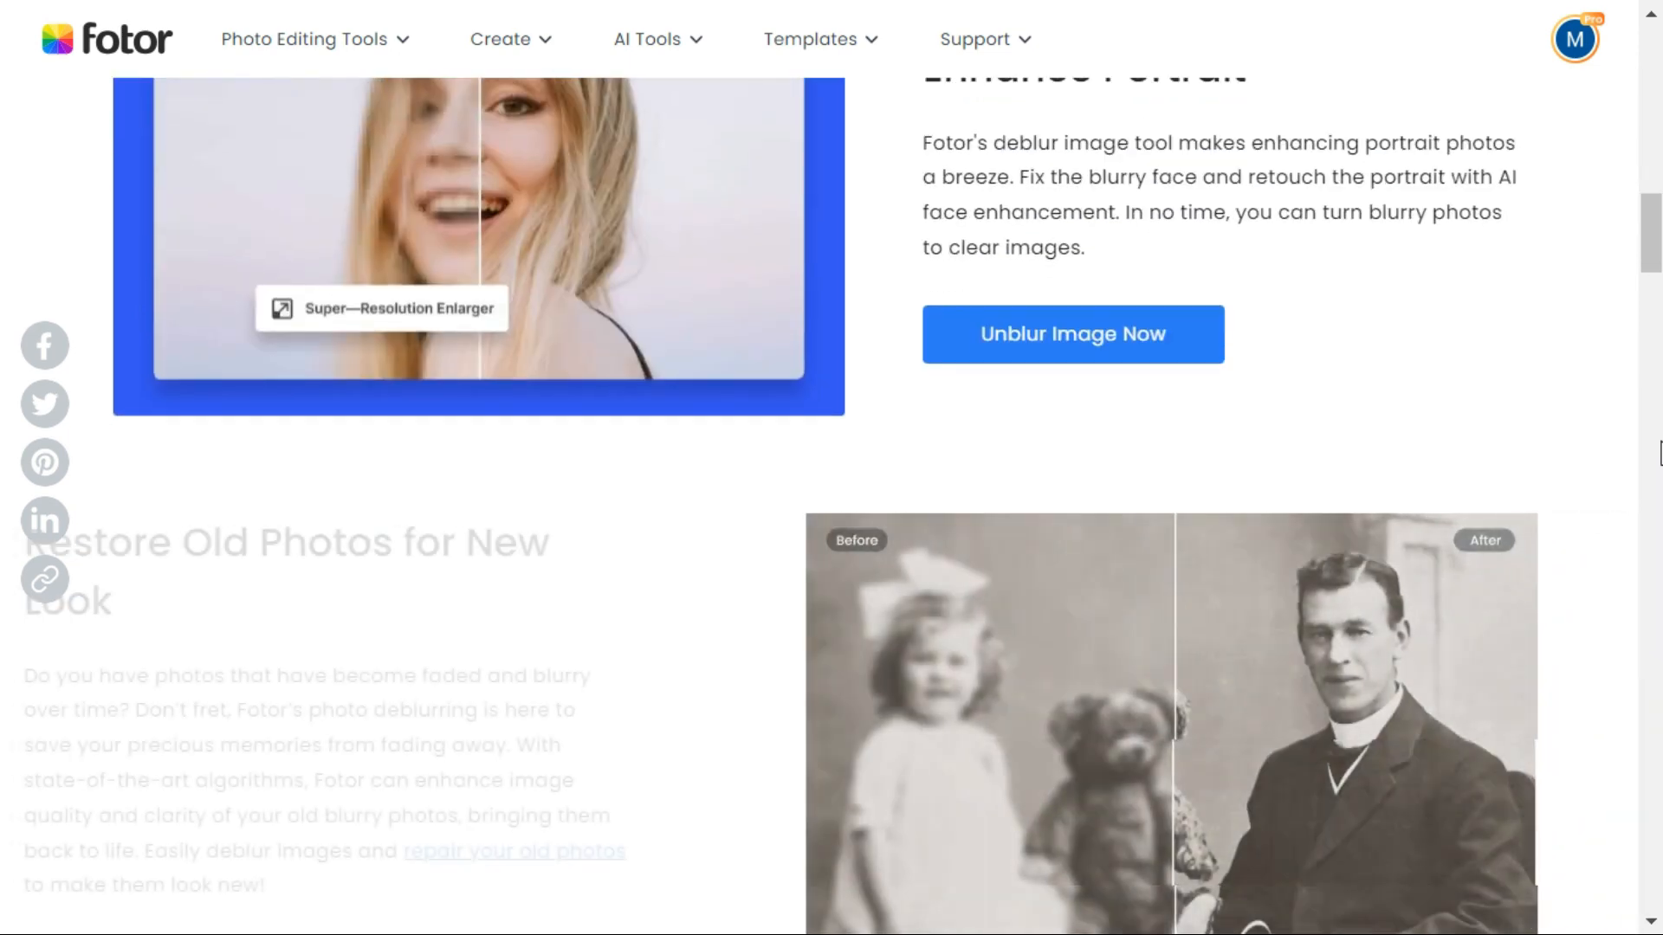
scroll("down", 3)
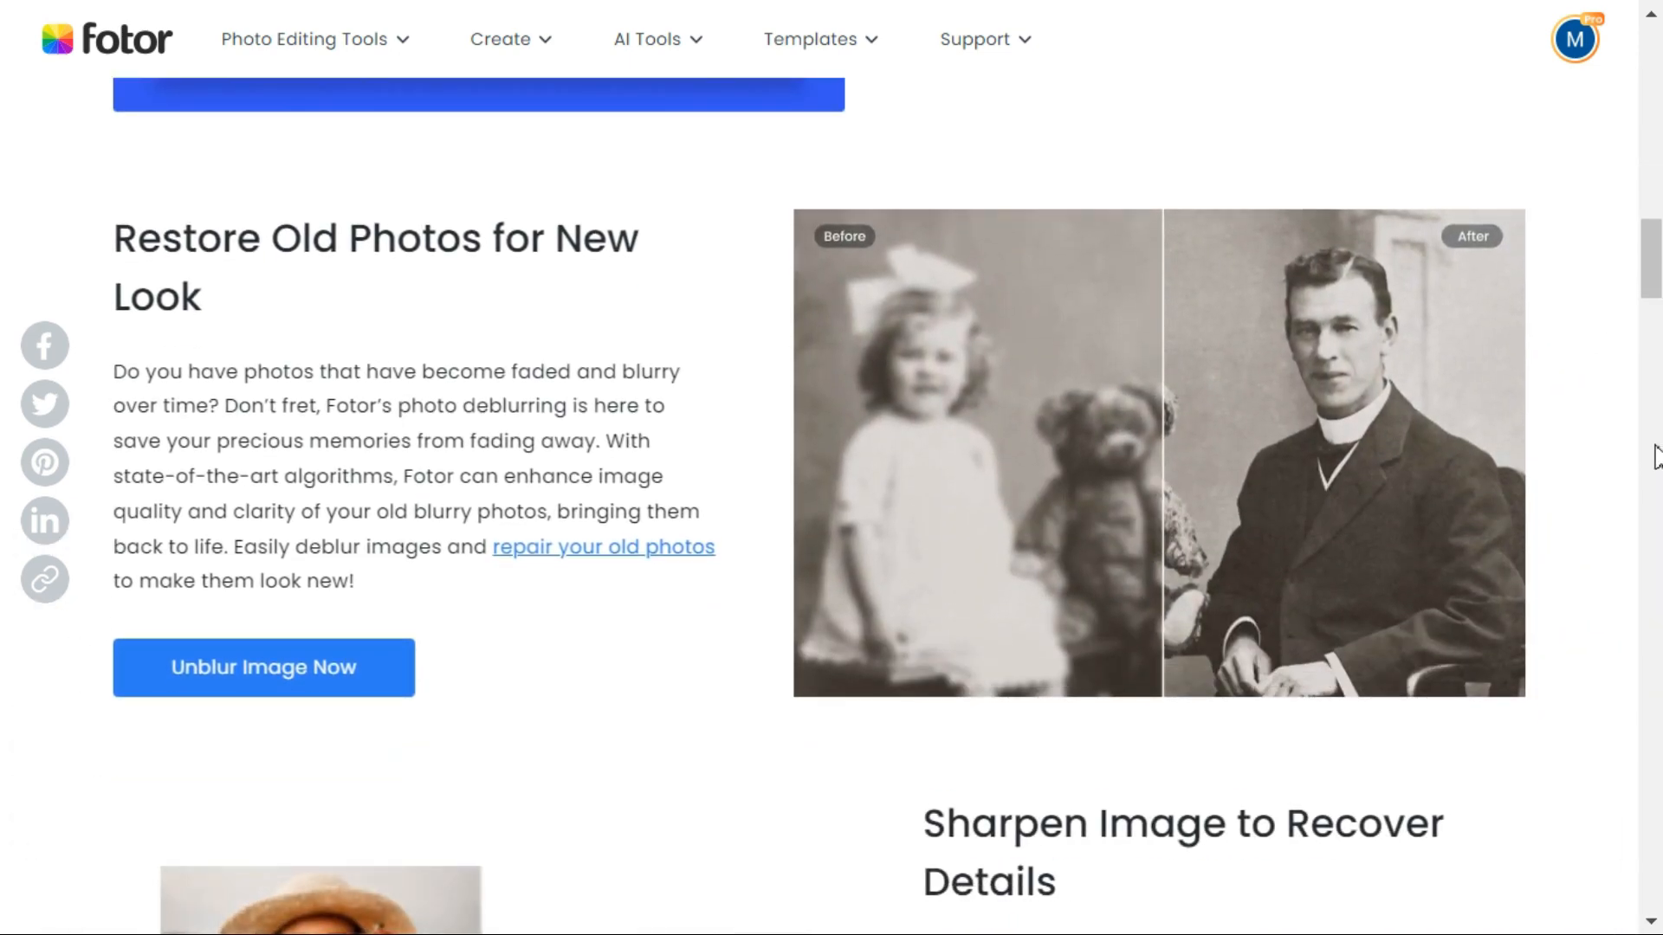
scroll("down", 3)
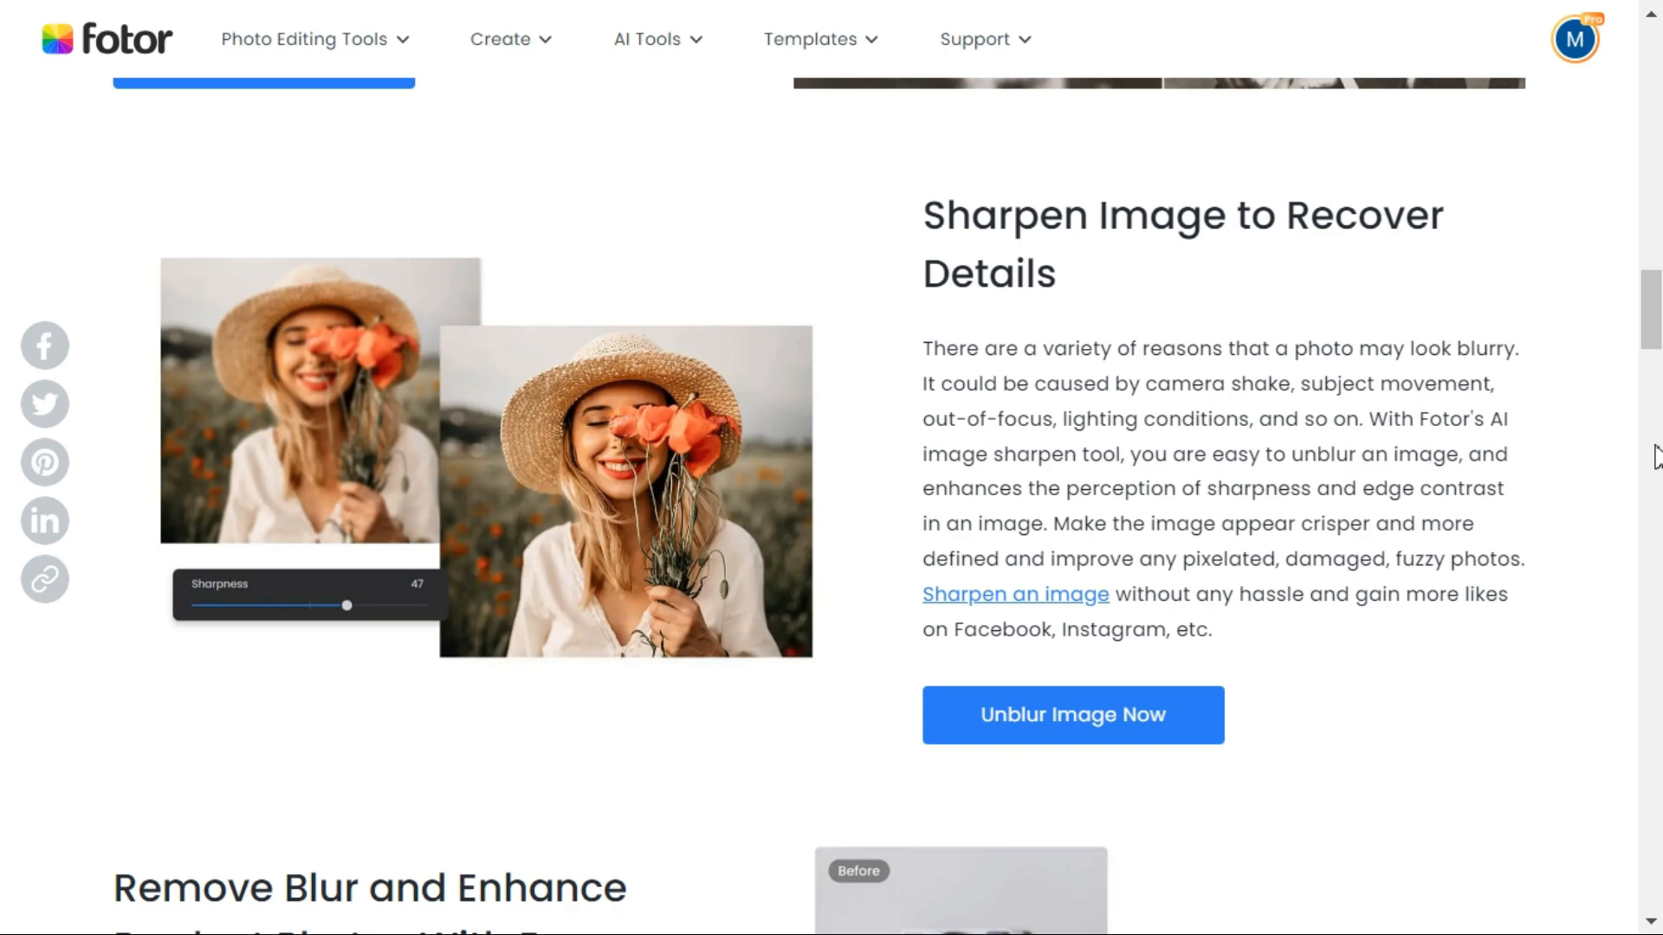
scroll("down", 3)
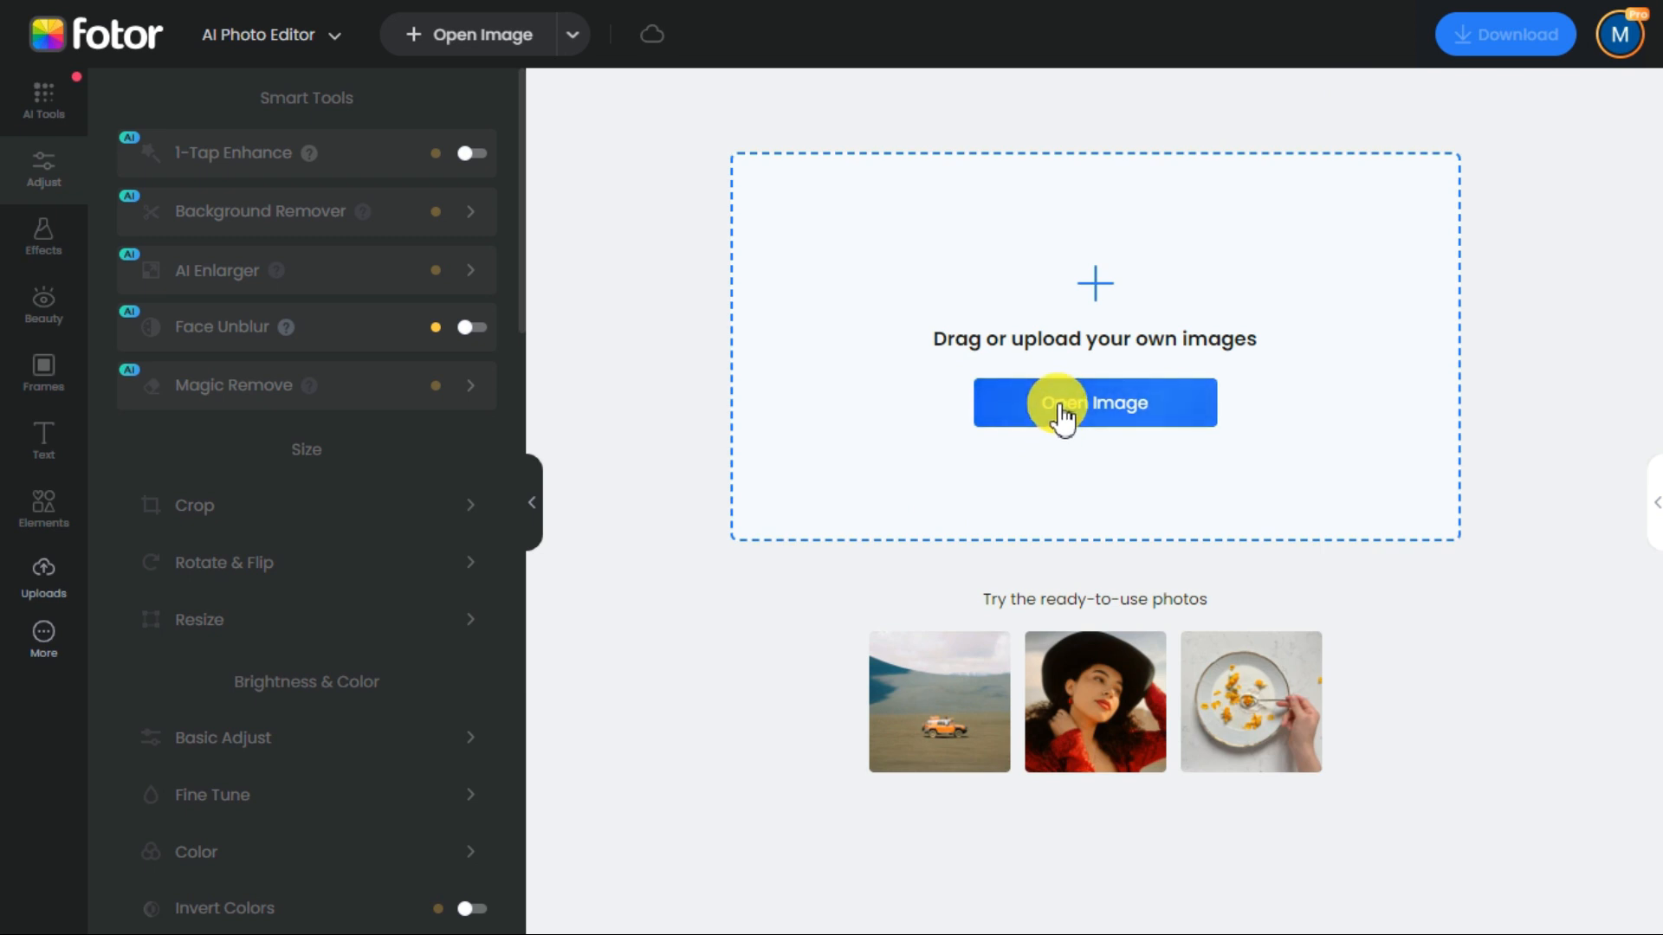
Open the first portrait image file from the computer in the AI Photo Editor
left_click(1093, 402)
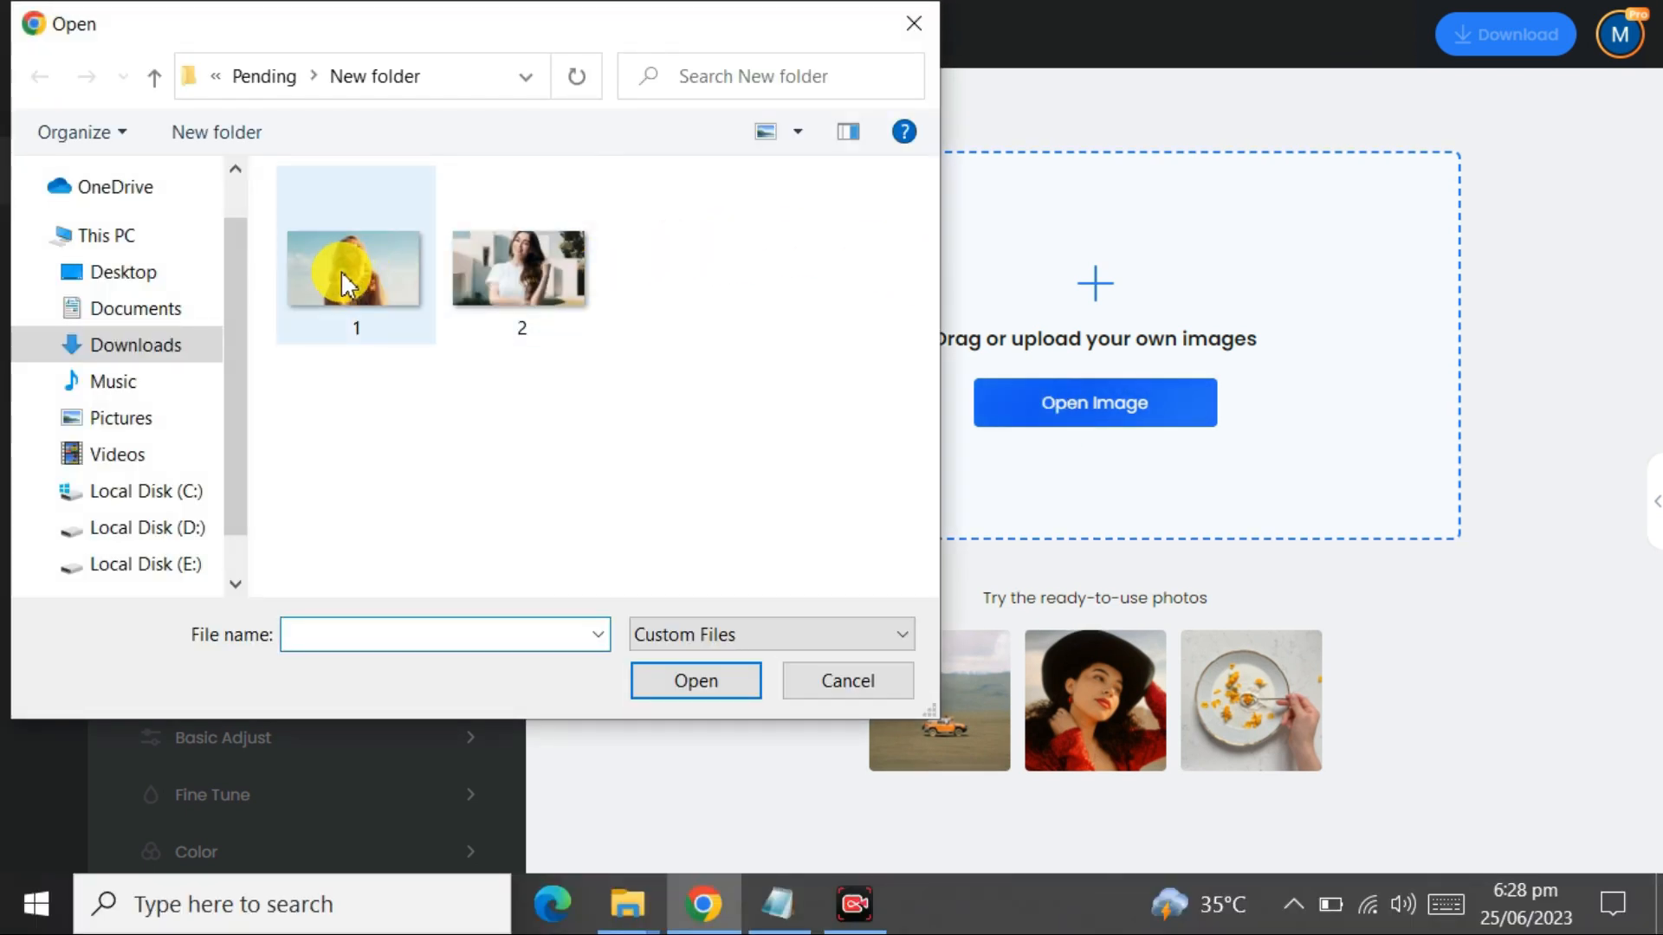
left_click(694, 680)
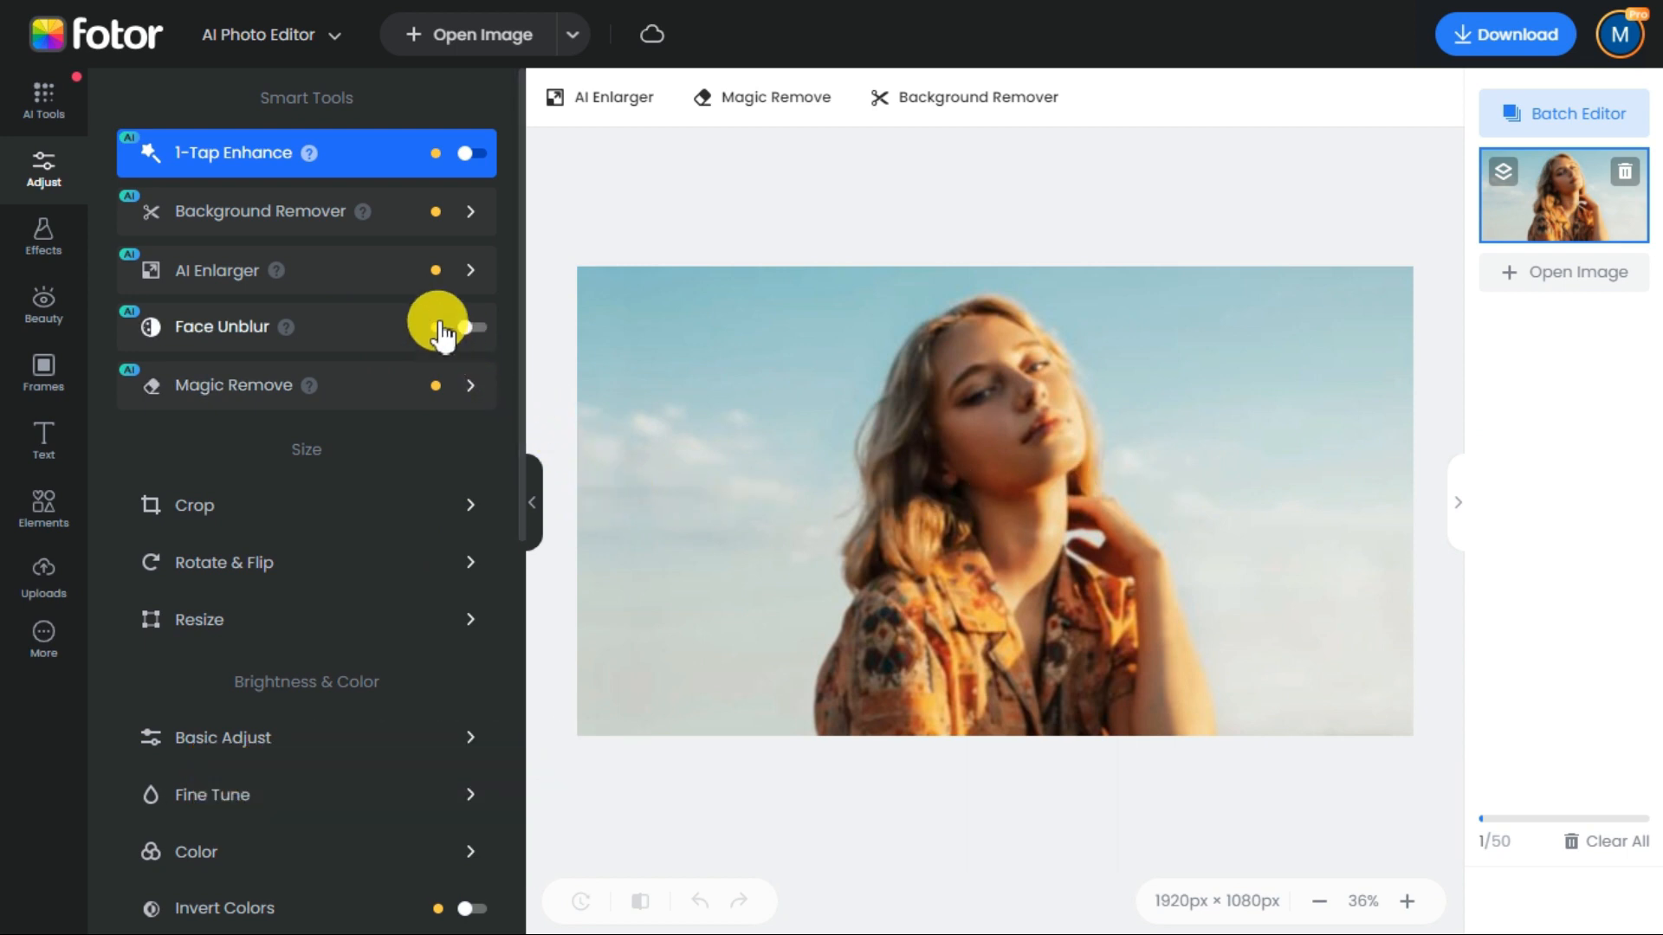
Upscale the portrait to 3840×2160 with AI Enlarger, compare before/after, and apply
left_click(469, 269)
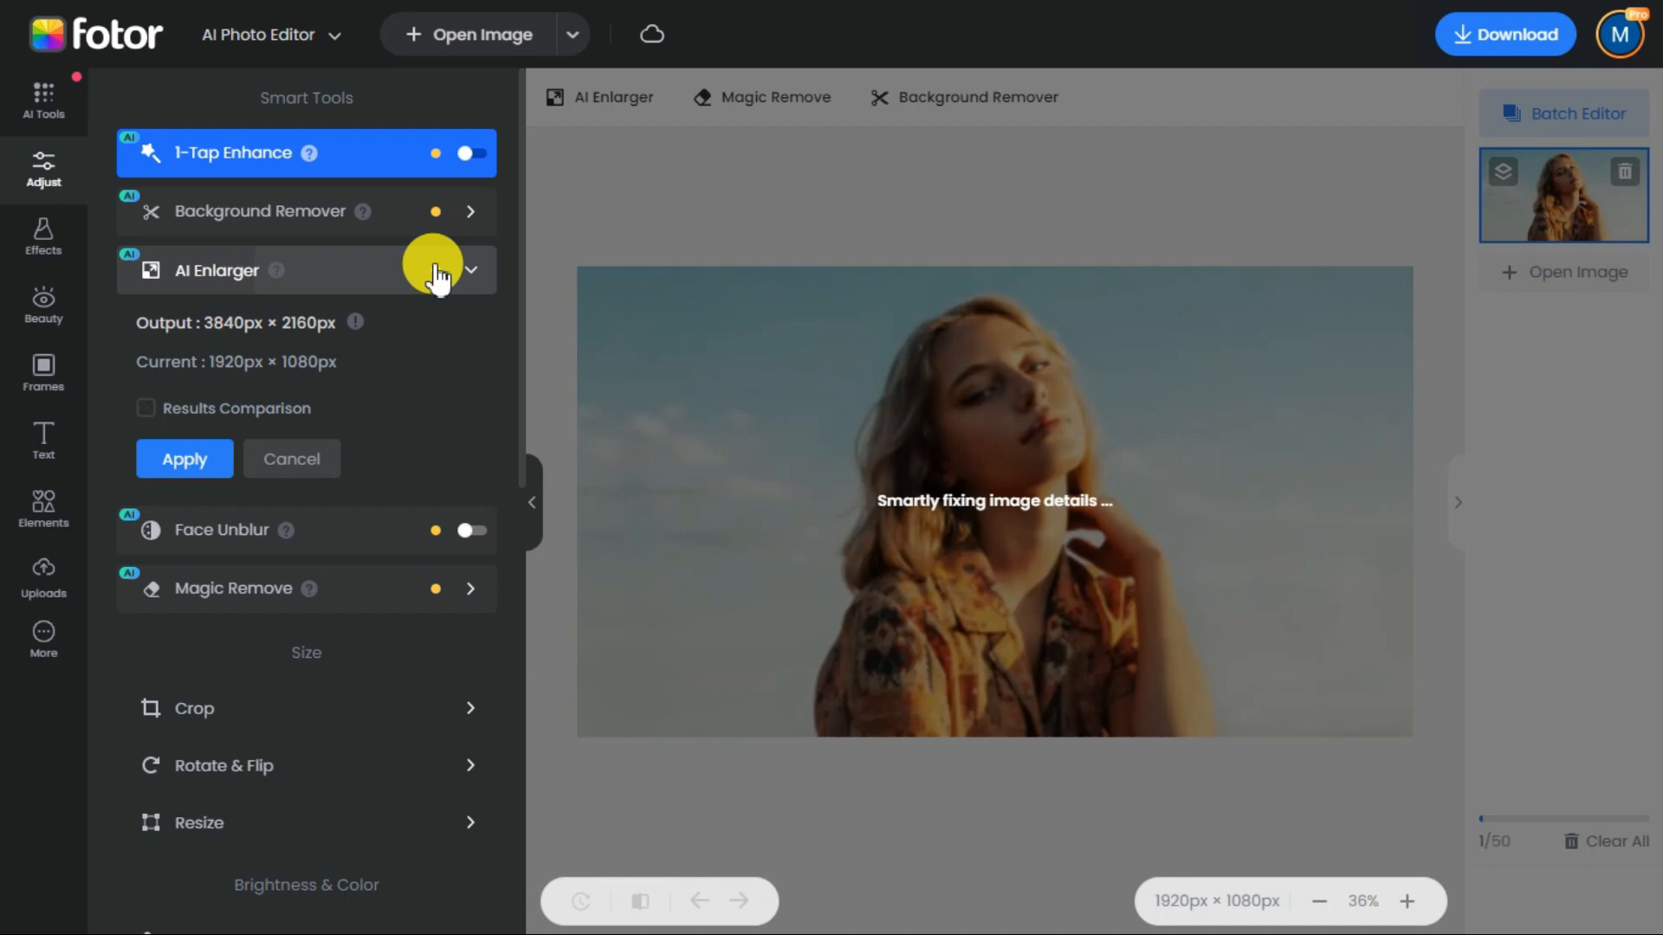
left_click(145, 408)
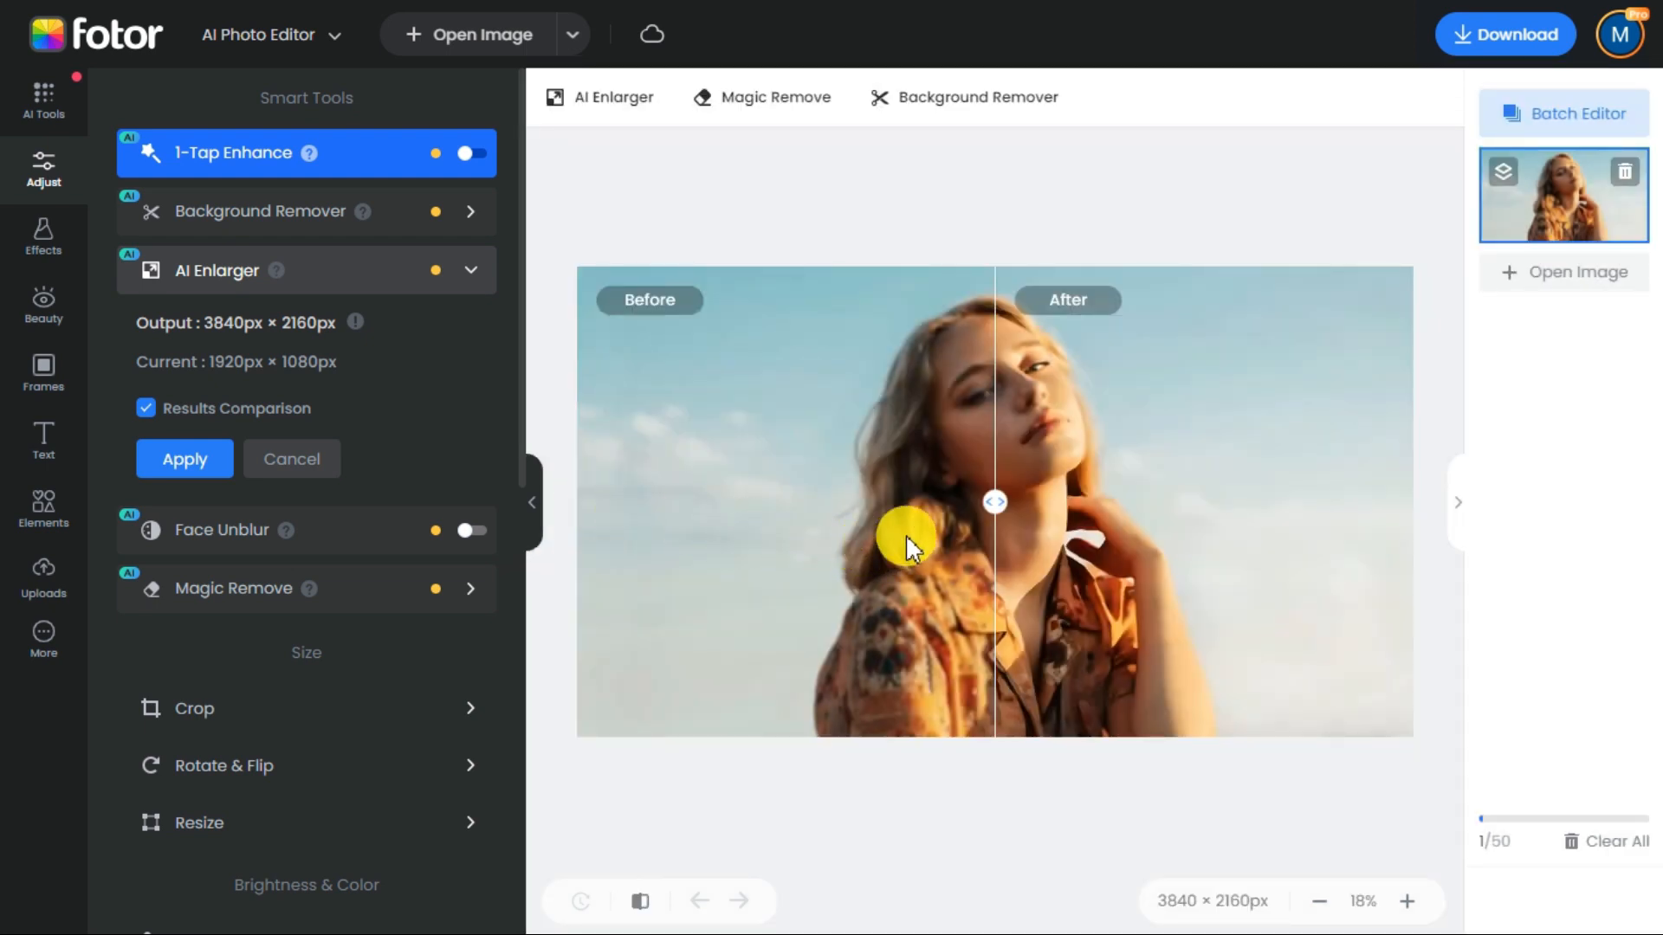
left_click_drag(996, 502, 1268, 507)
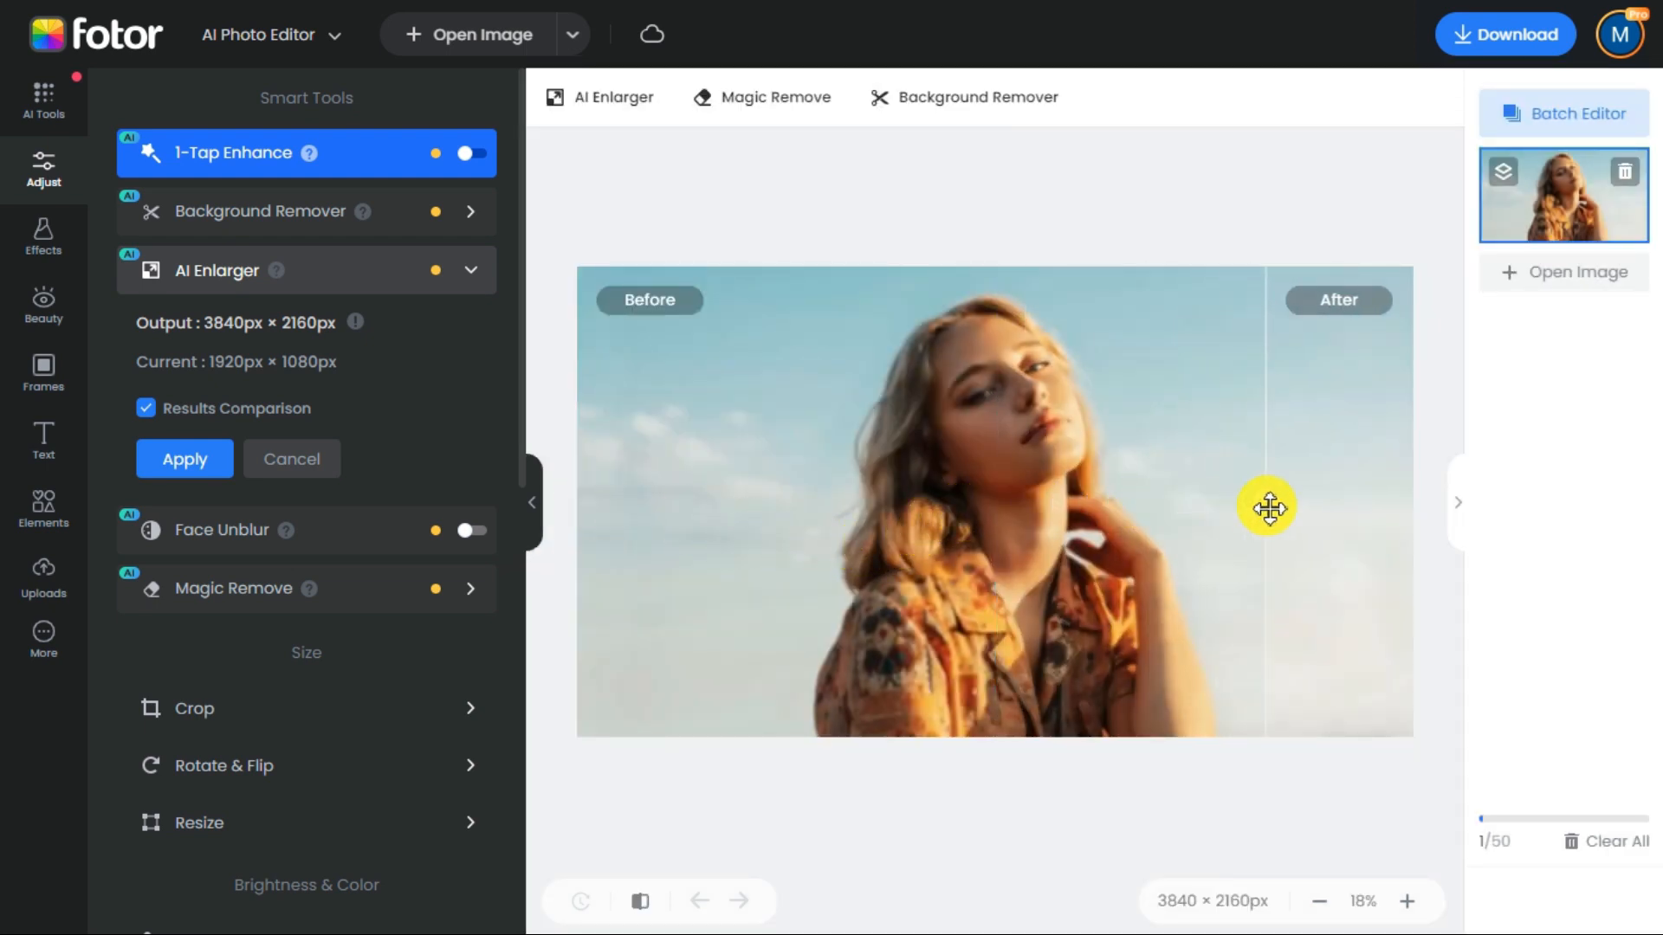
left_click_drag(1267, 507, 783, 505)
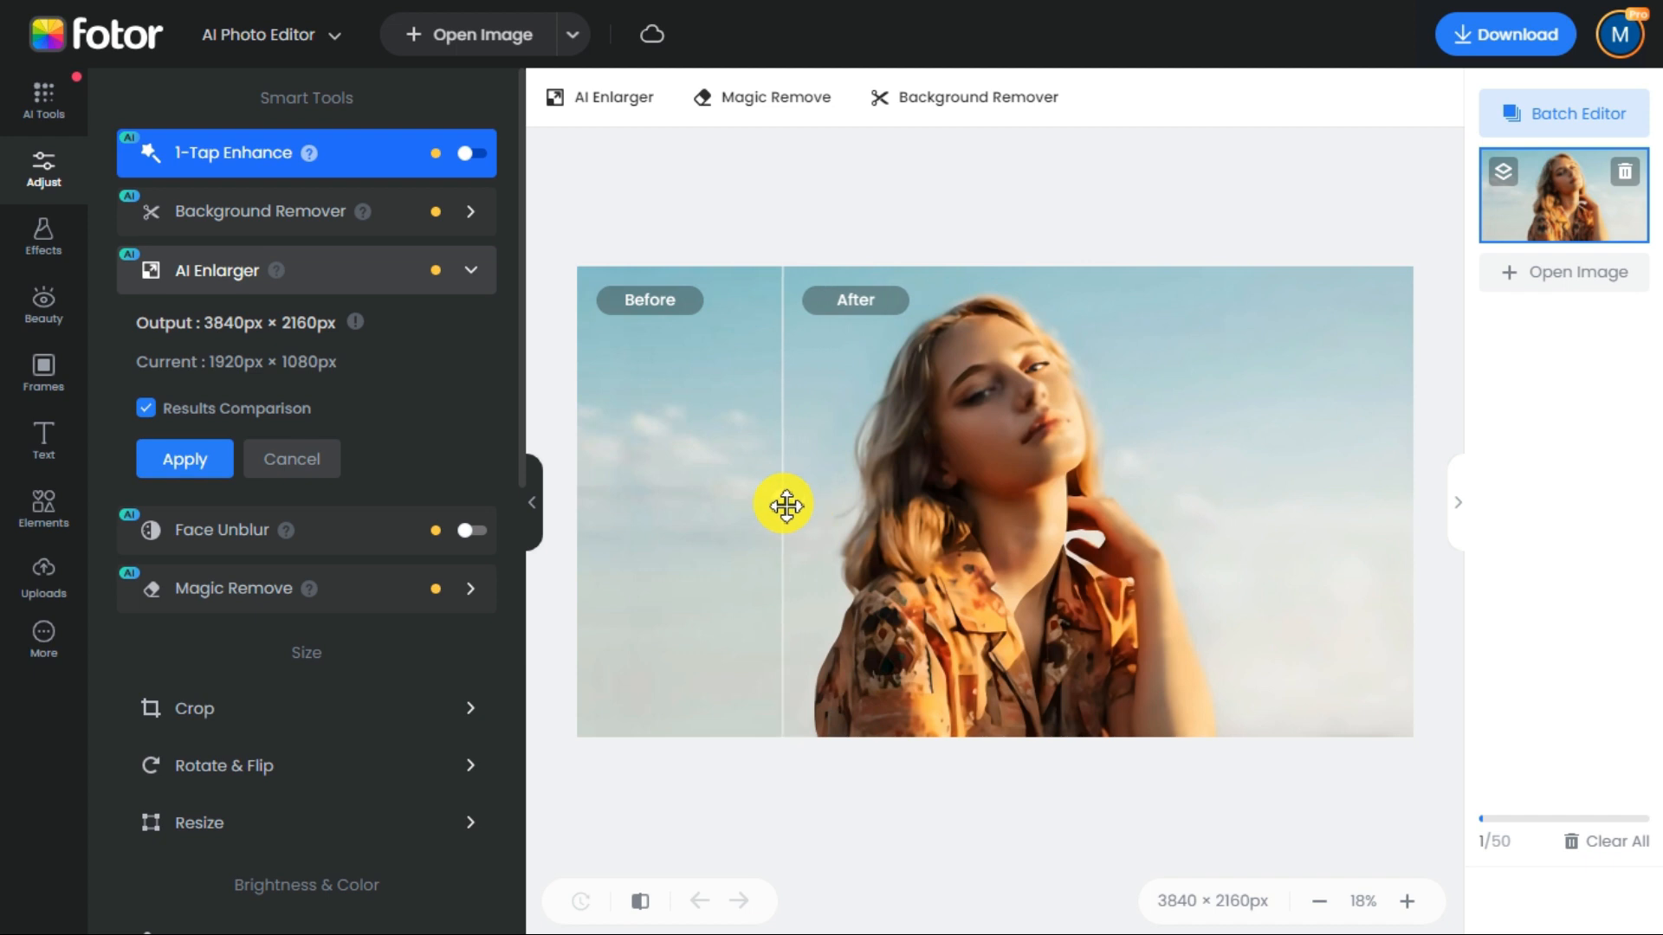
left_click_drag(785, 505, 795, 512)
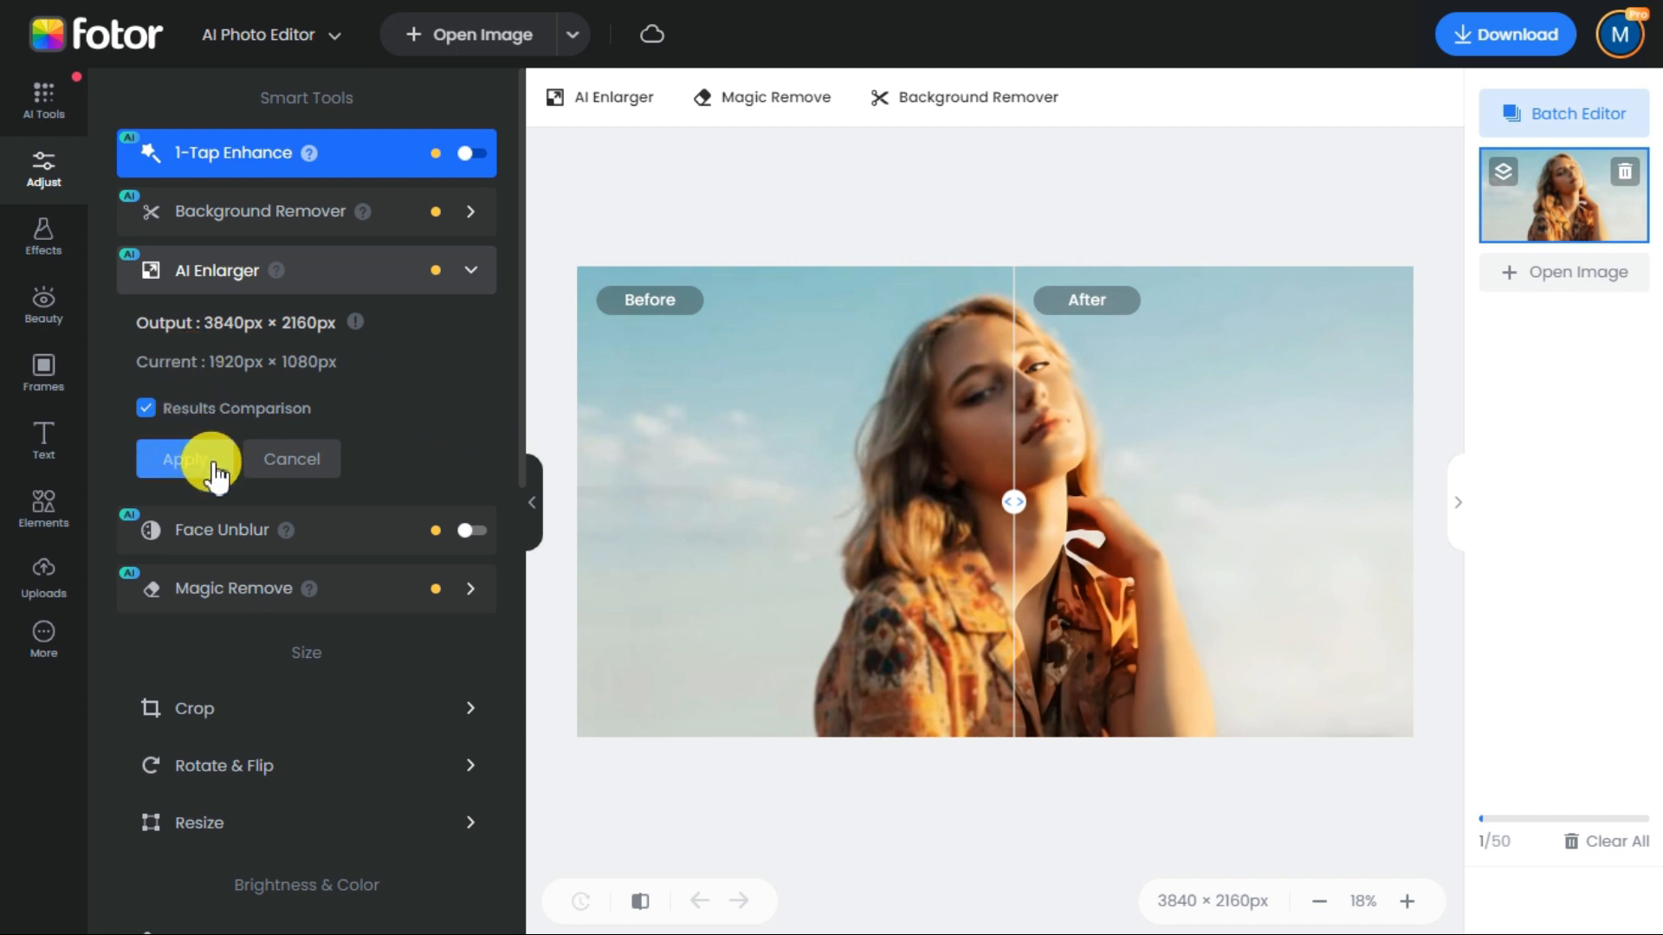
left_click(189, 458)
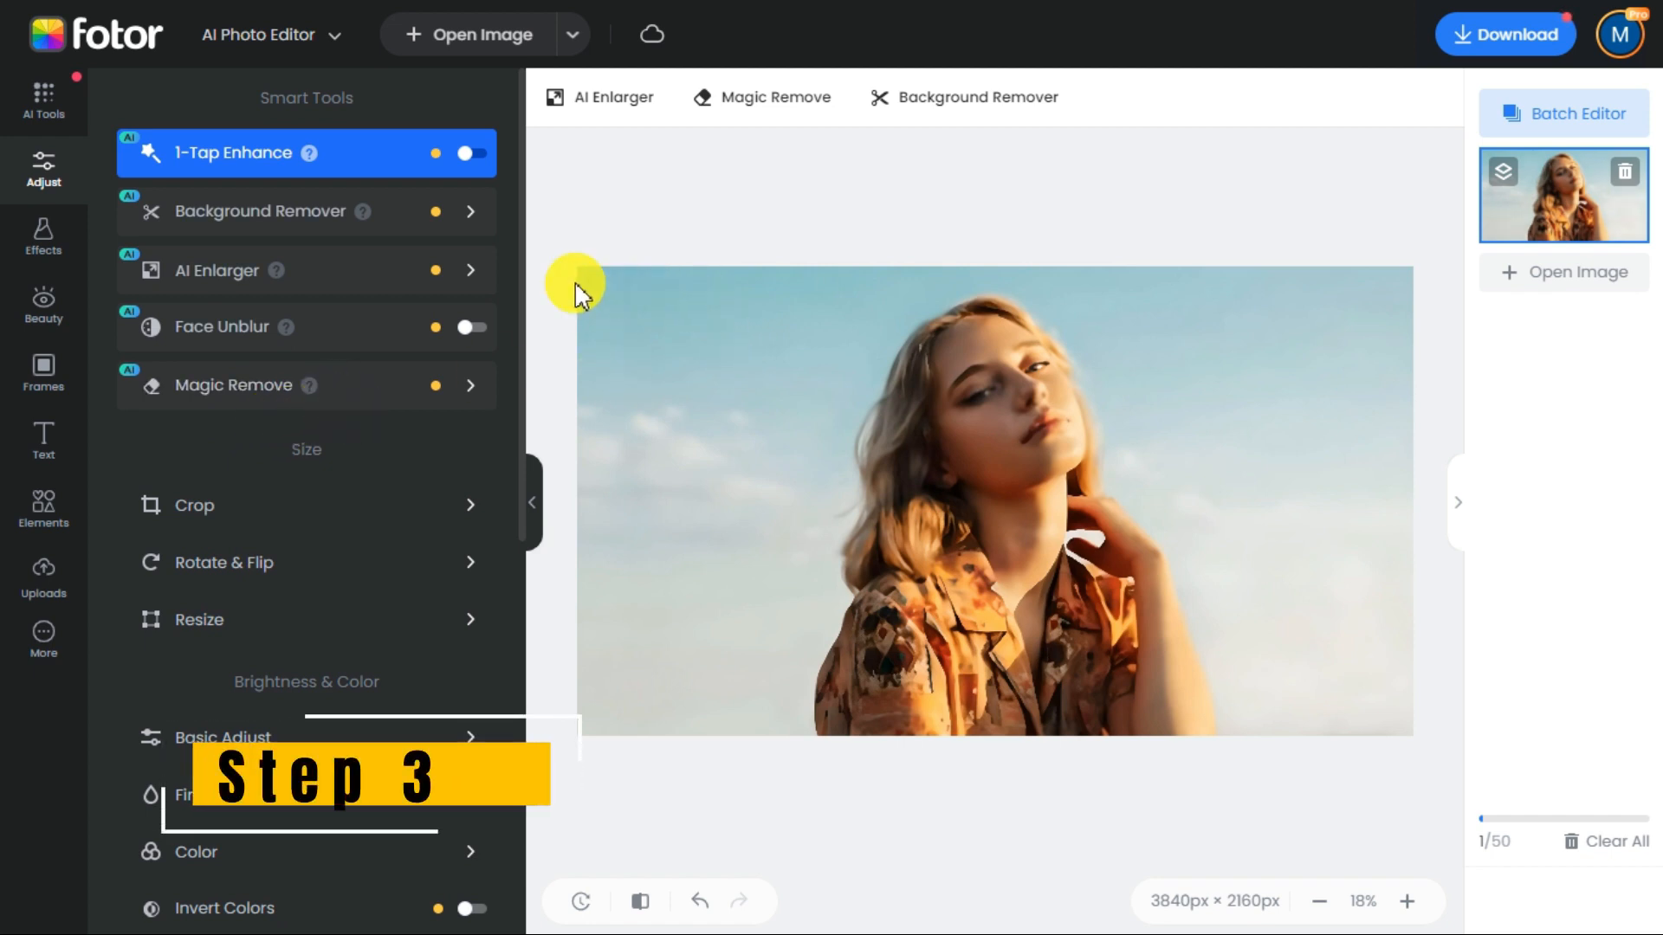
mouse_move(576, 260)
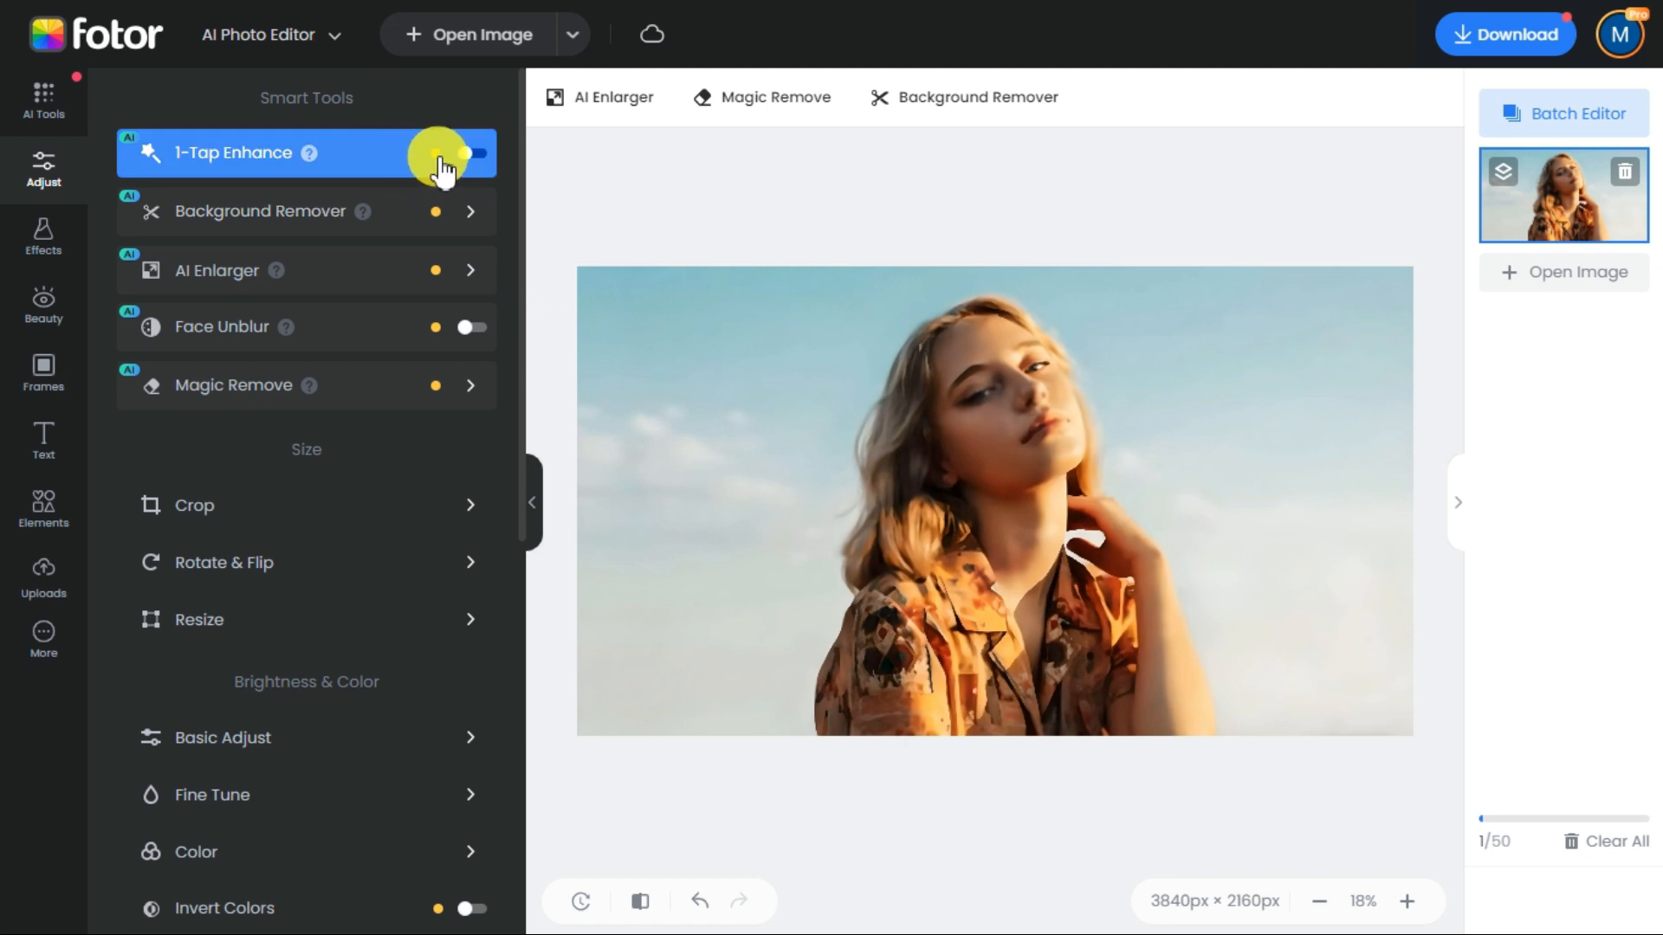
Switch on 1-Tap Enhance under Smart Tools for the upscaled portrait
left_click(464, 152)
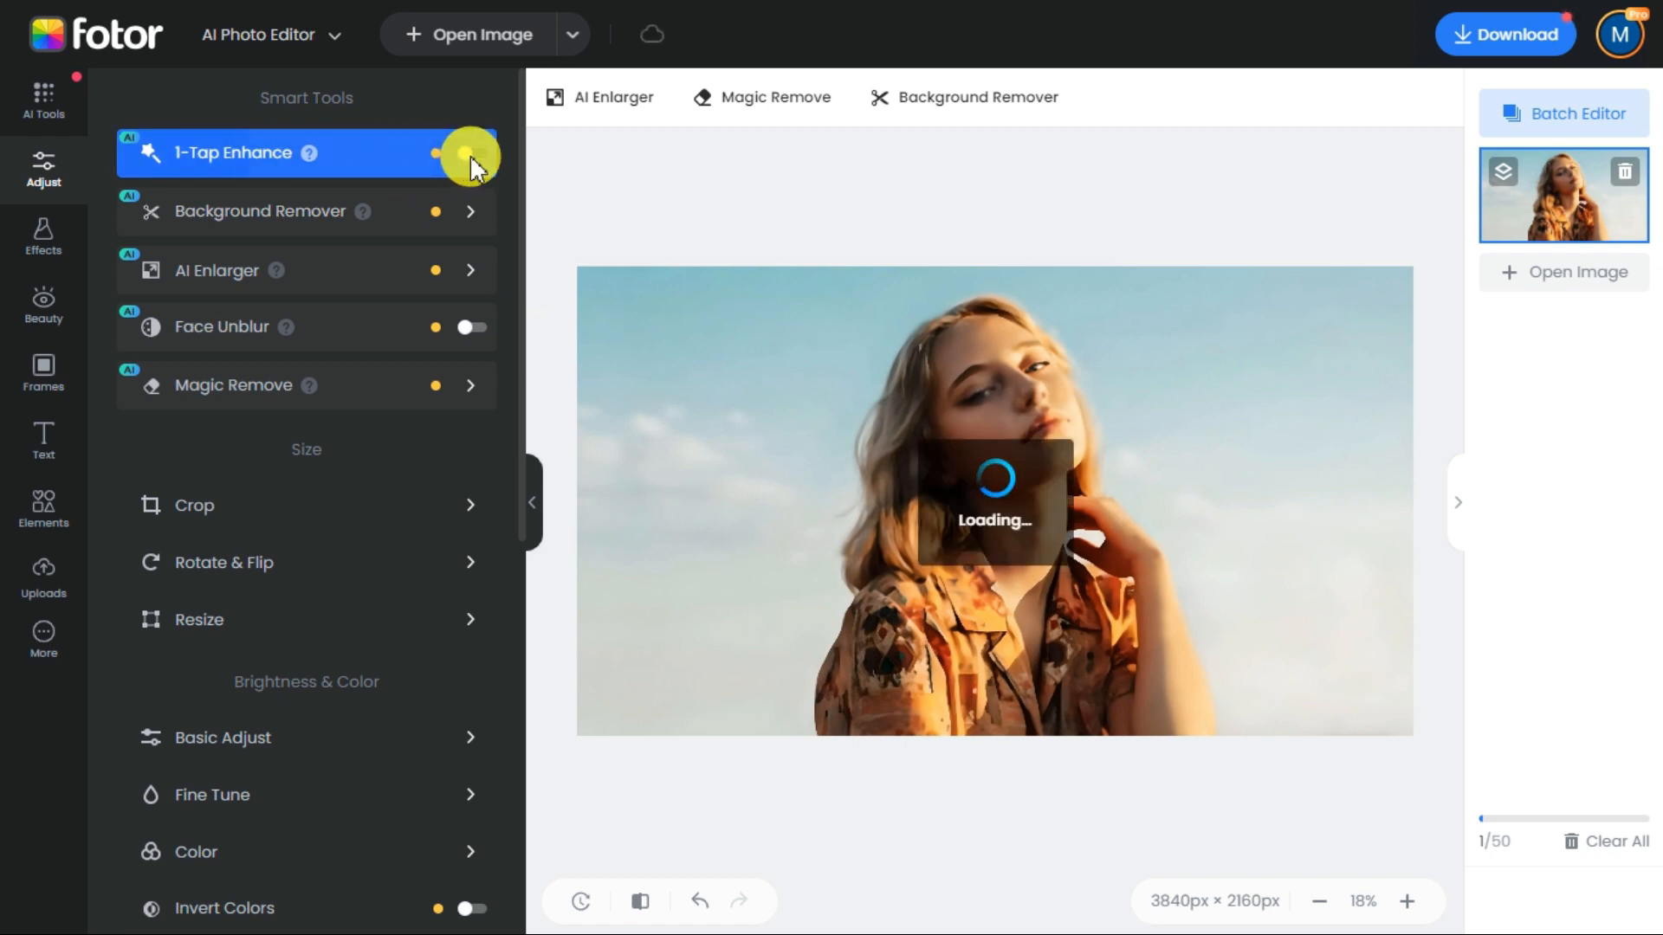
left_click(467, 152)
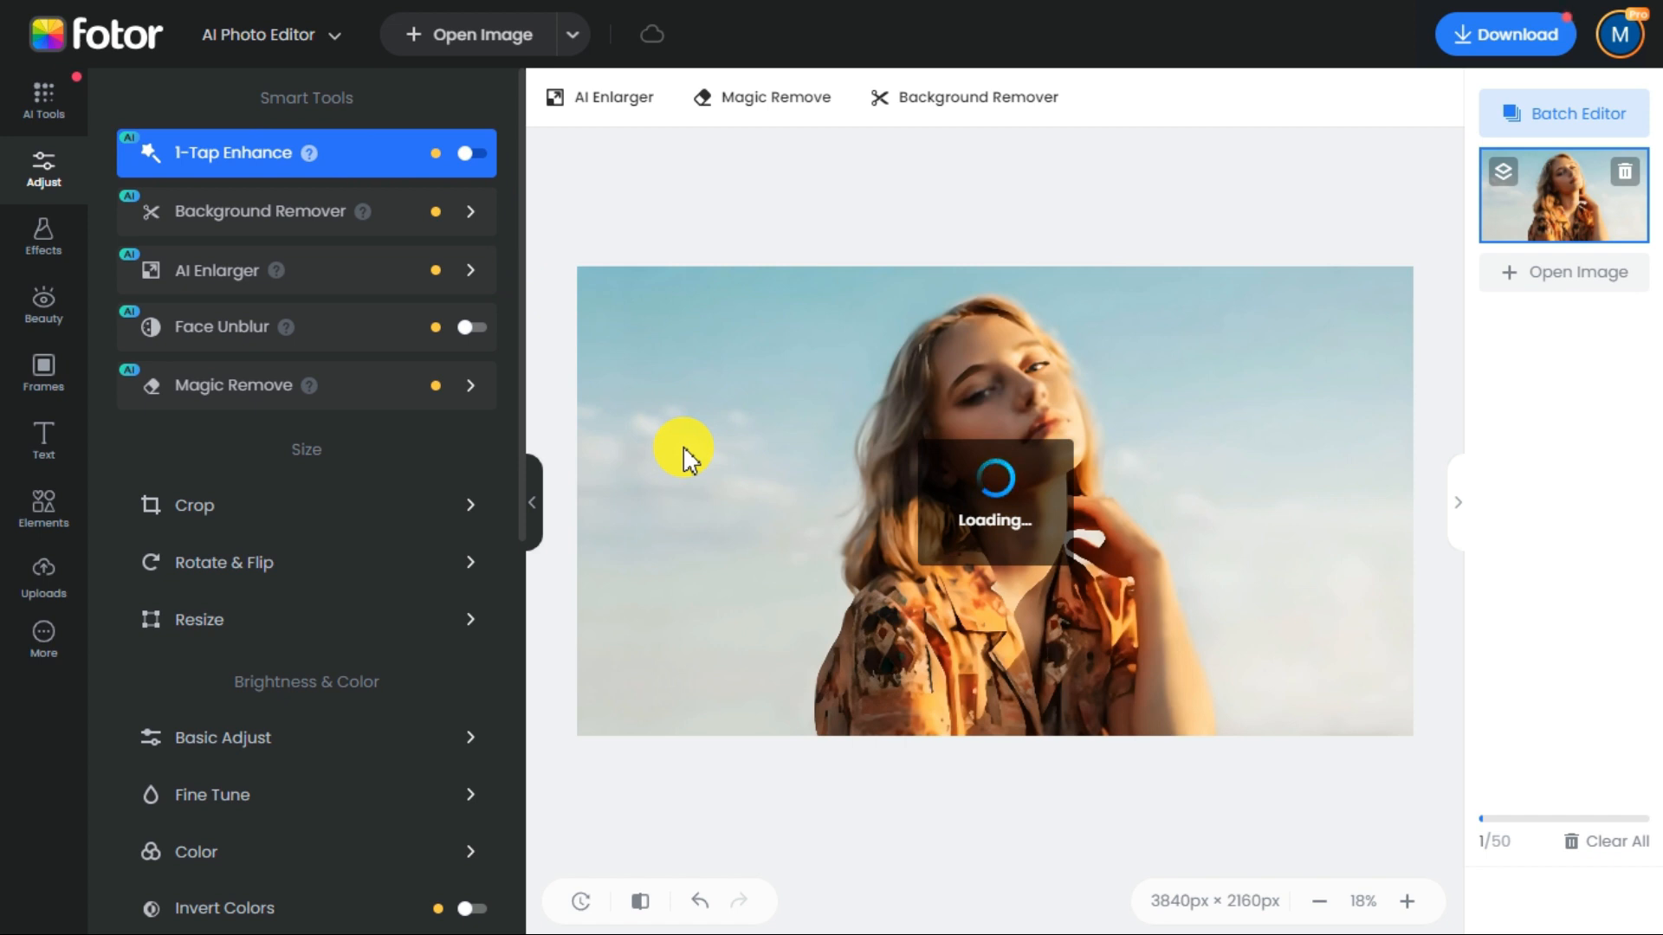
left_click(470, 153)
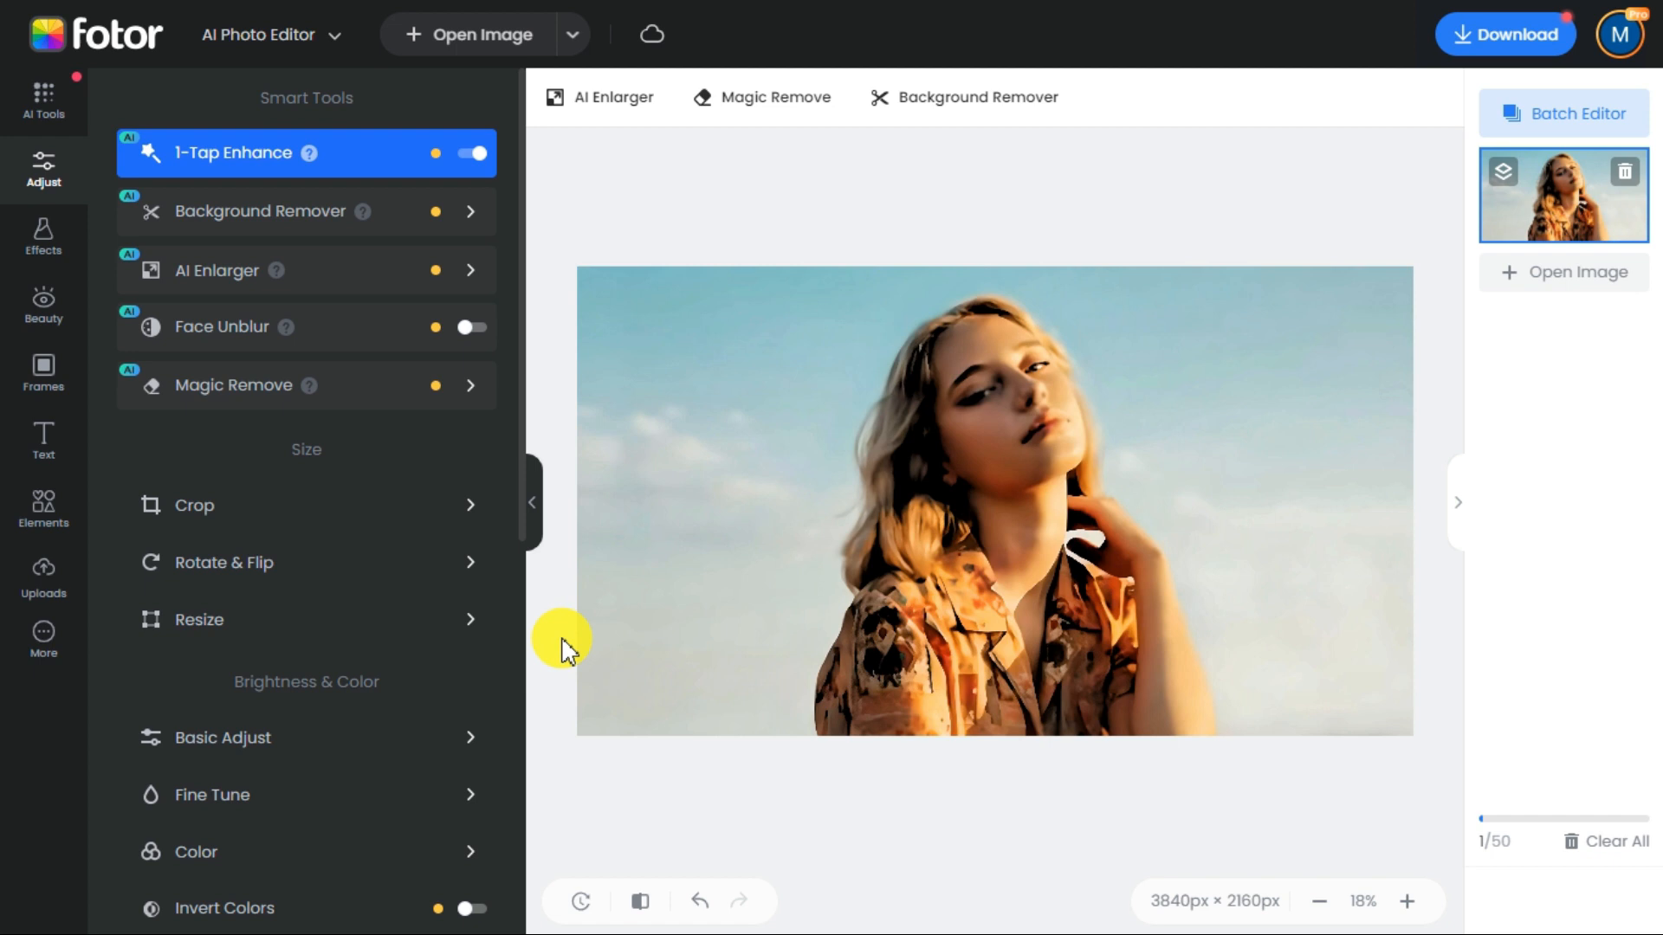
scroll("down", 3)
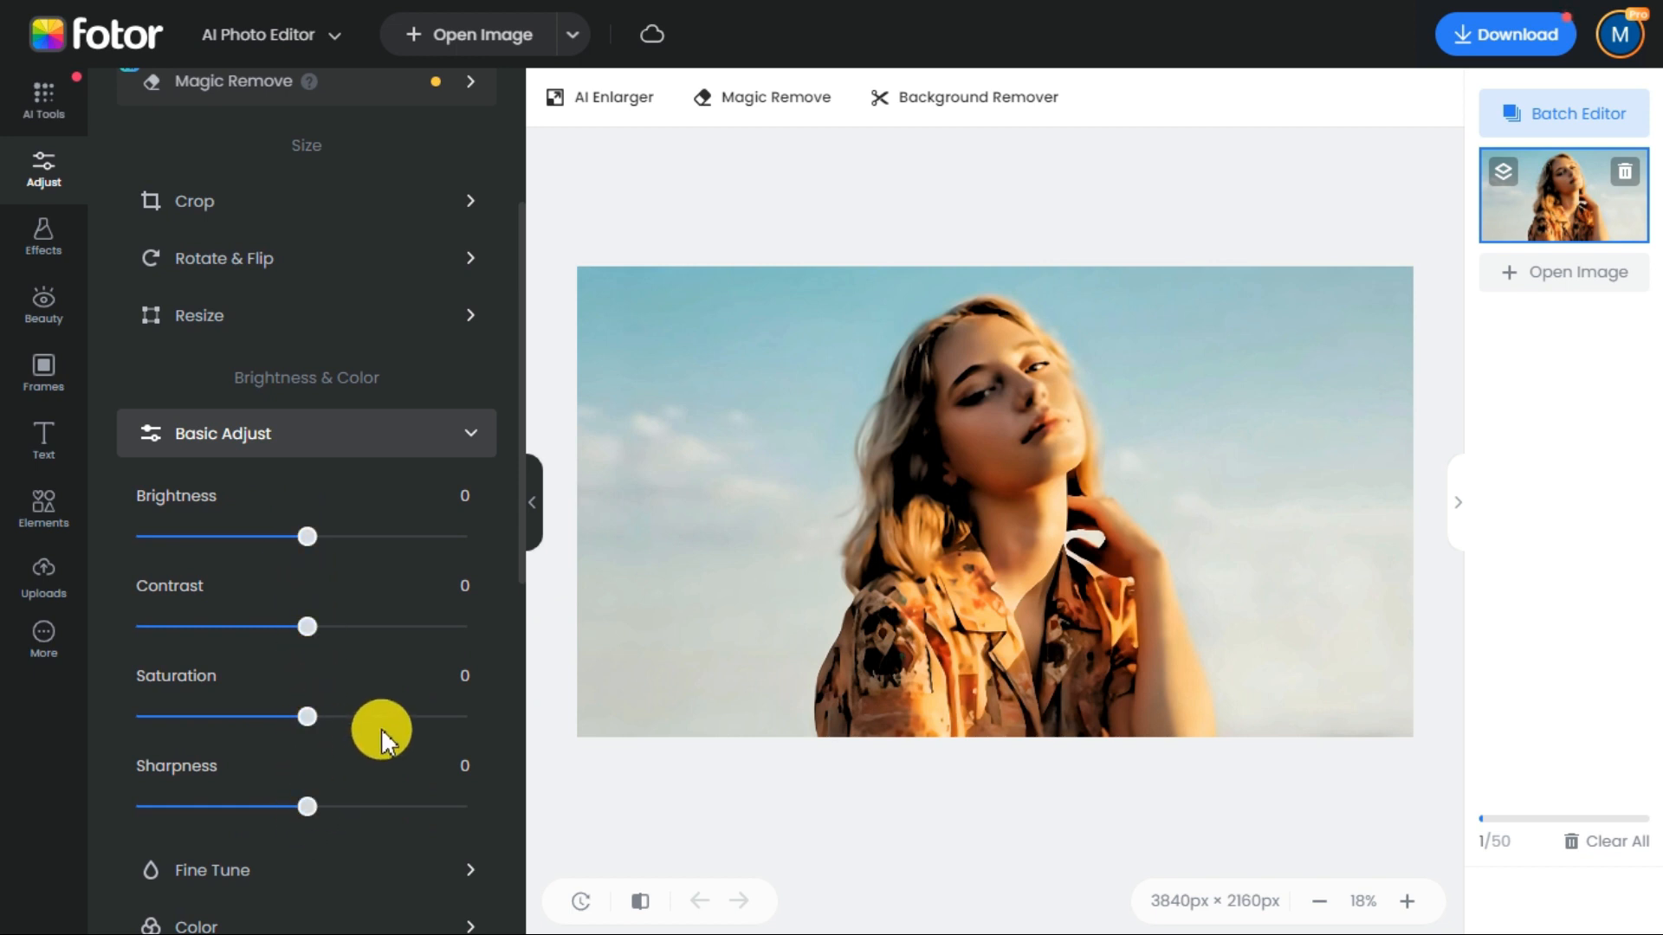
left_click(212, 718)
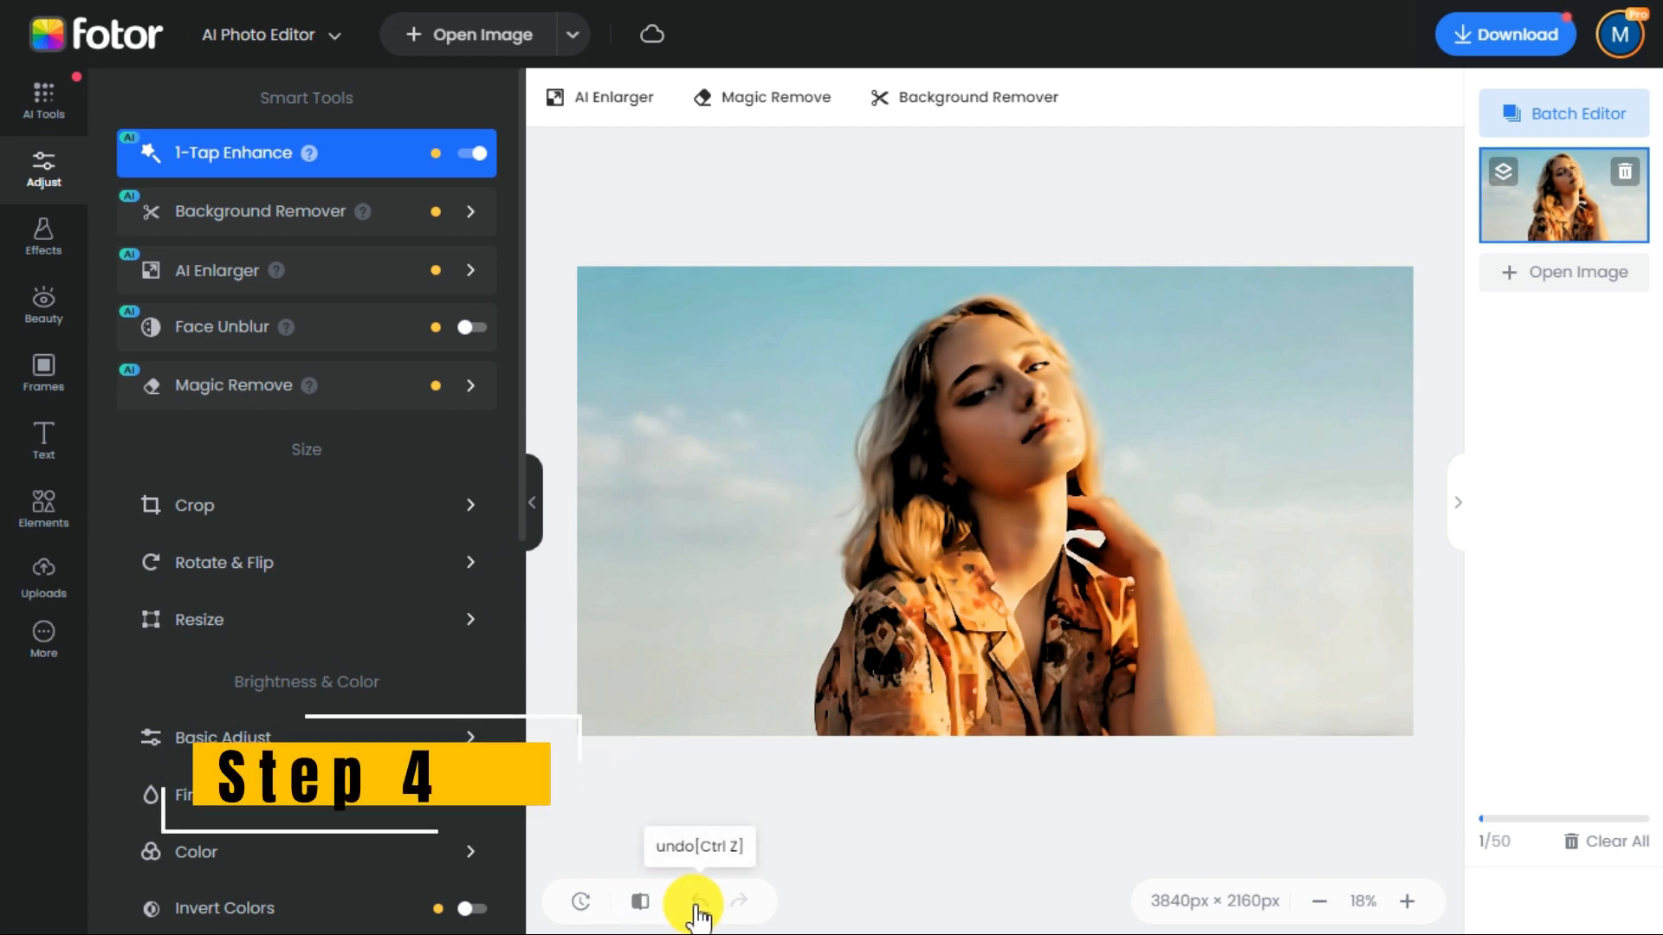
left_click(696, 903)
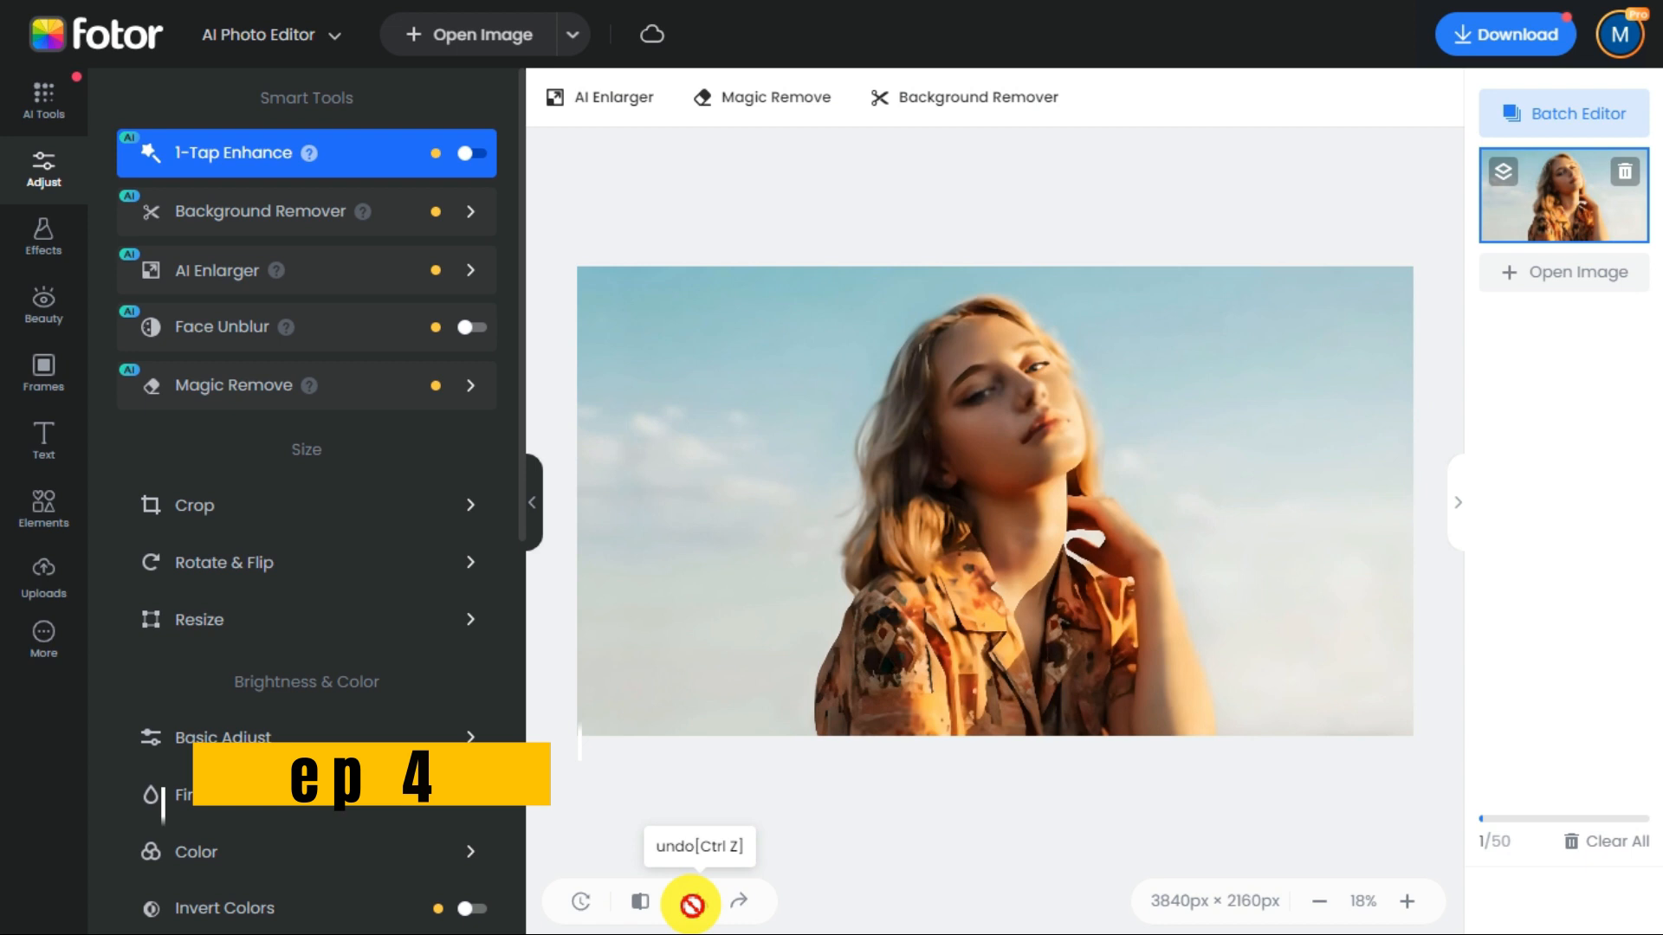
left_click(690, 903)
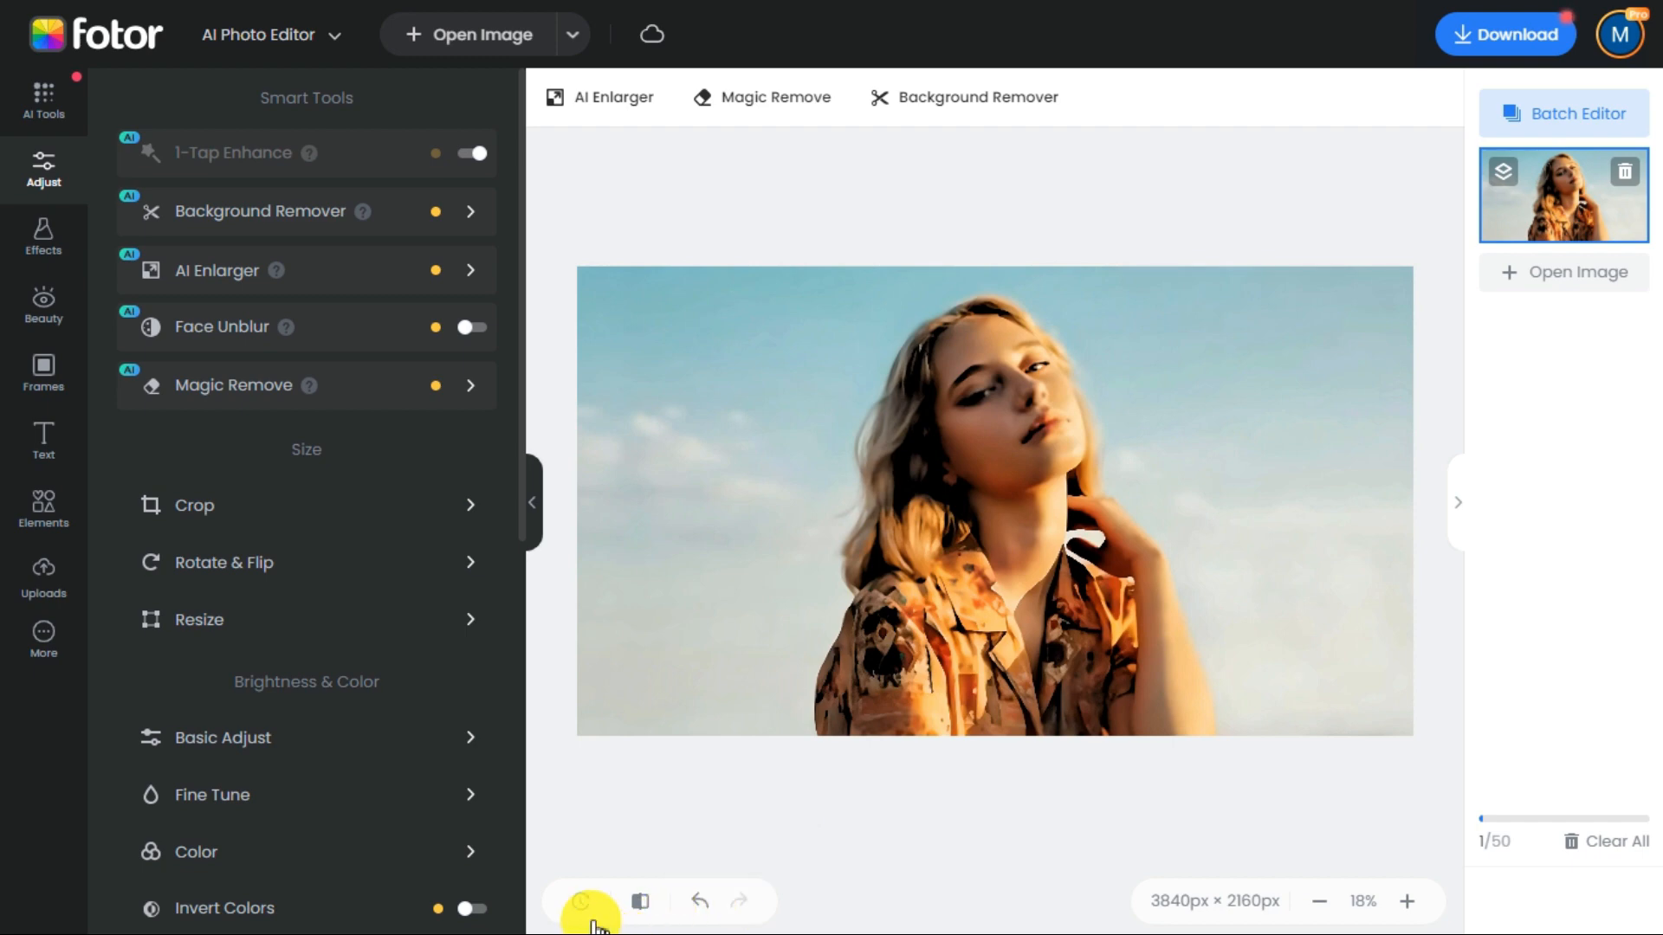
mouse_move(586, 907)
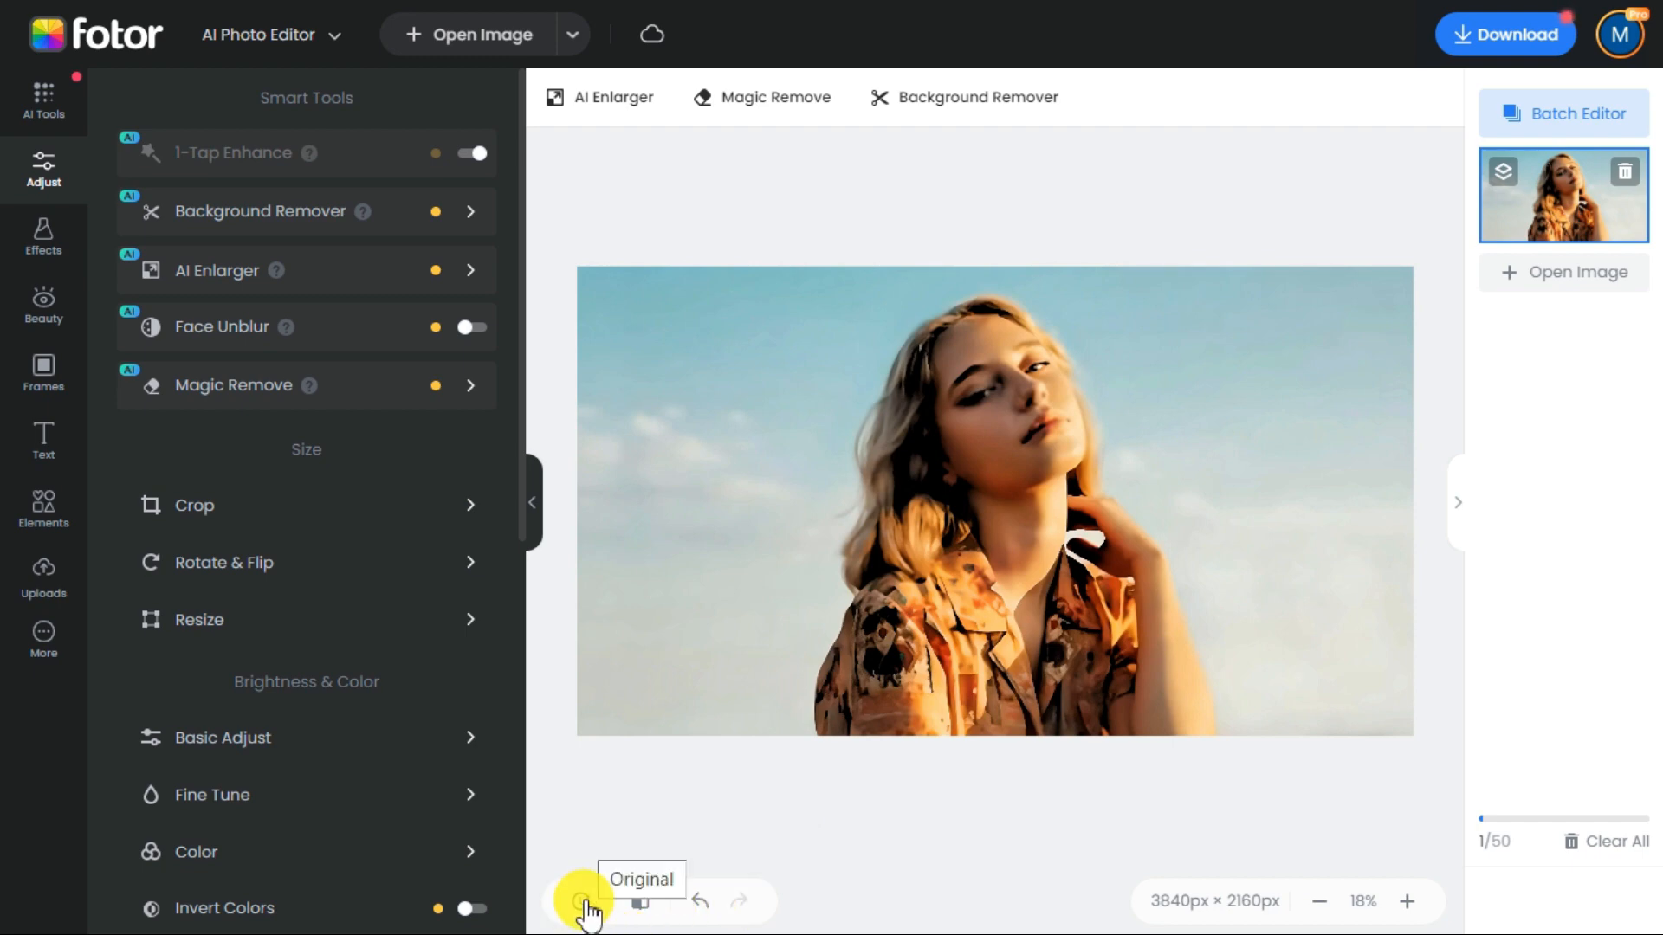
left_click(581, 901)
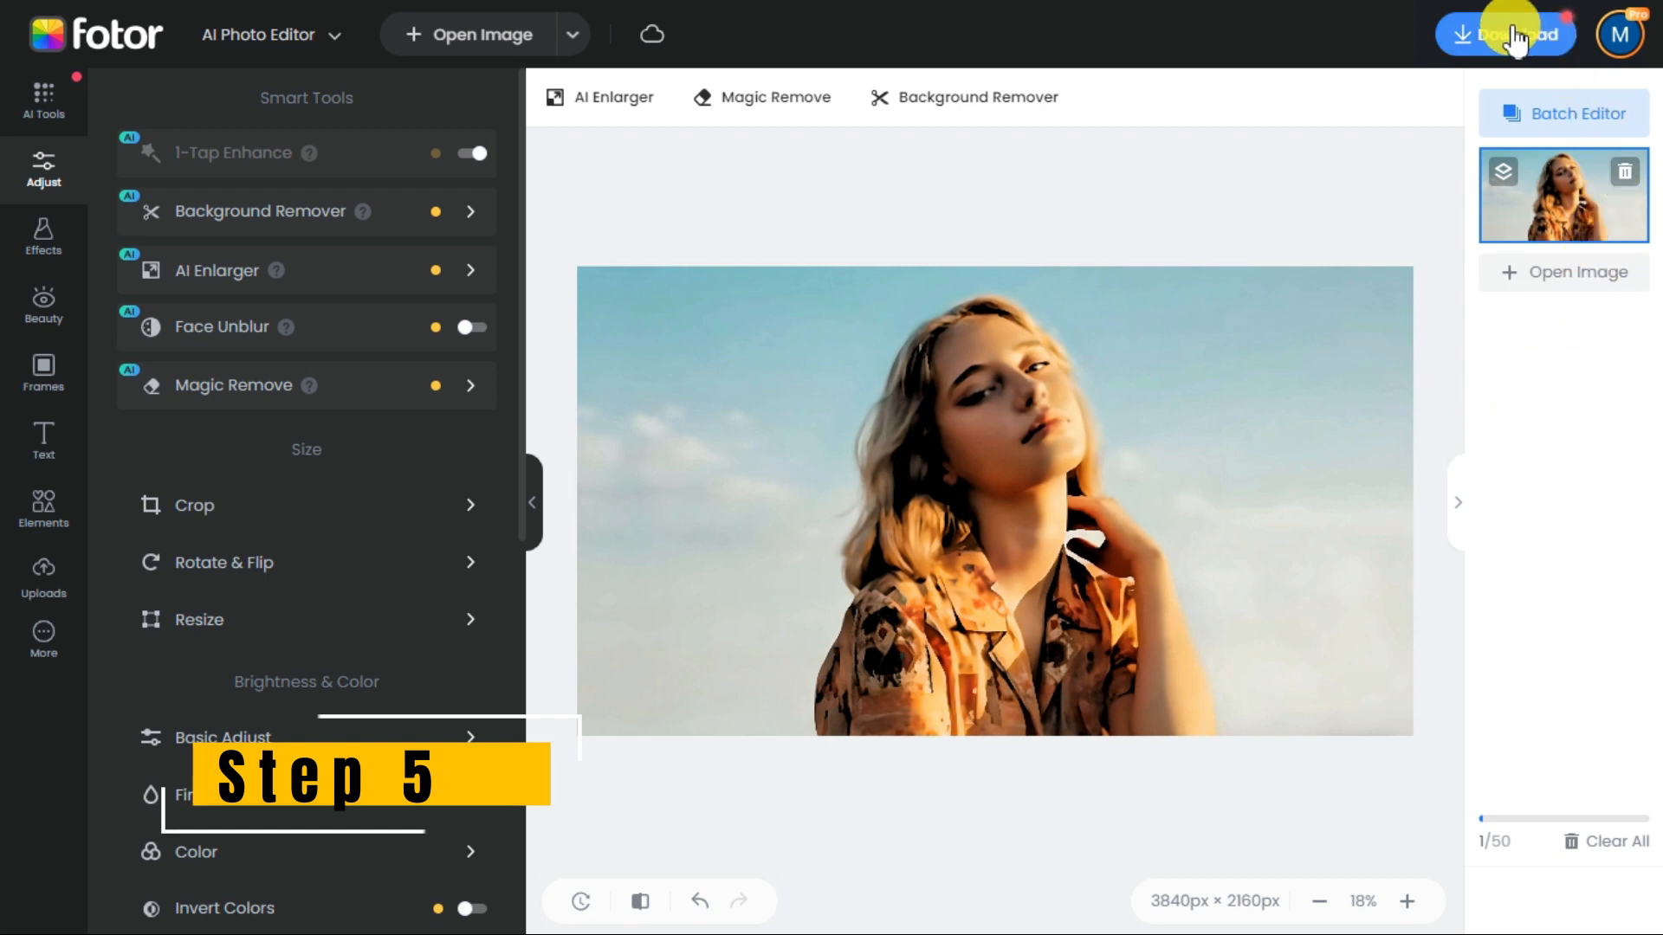
Download the enhanced portrait with PNG selected instead of JPG
left_click(1505, 34)
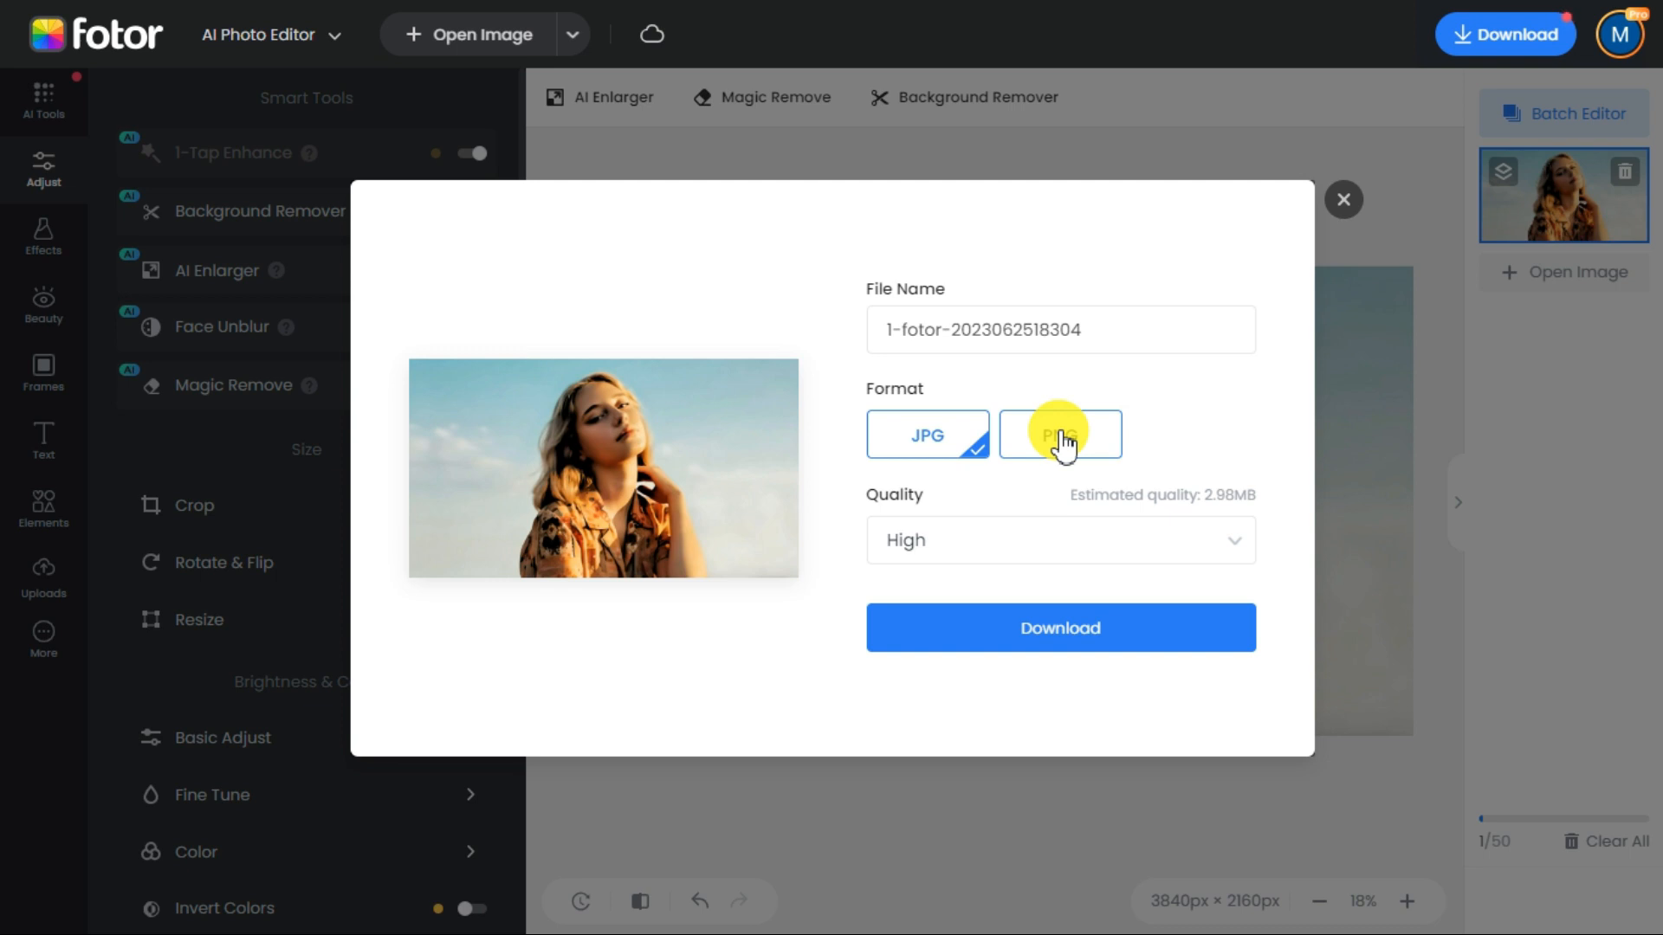
left_click(1059, 434)
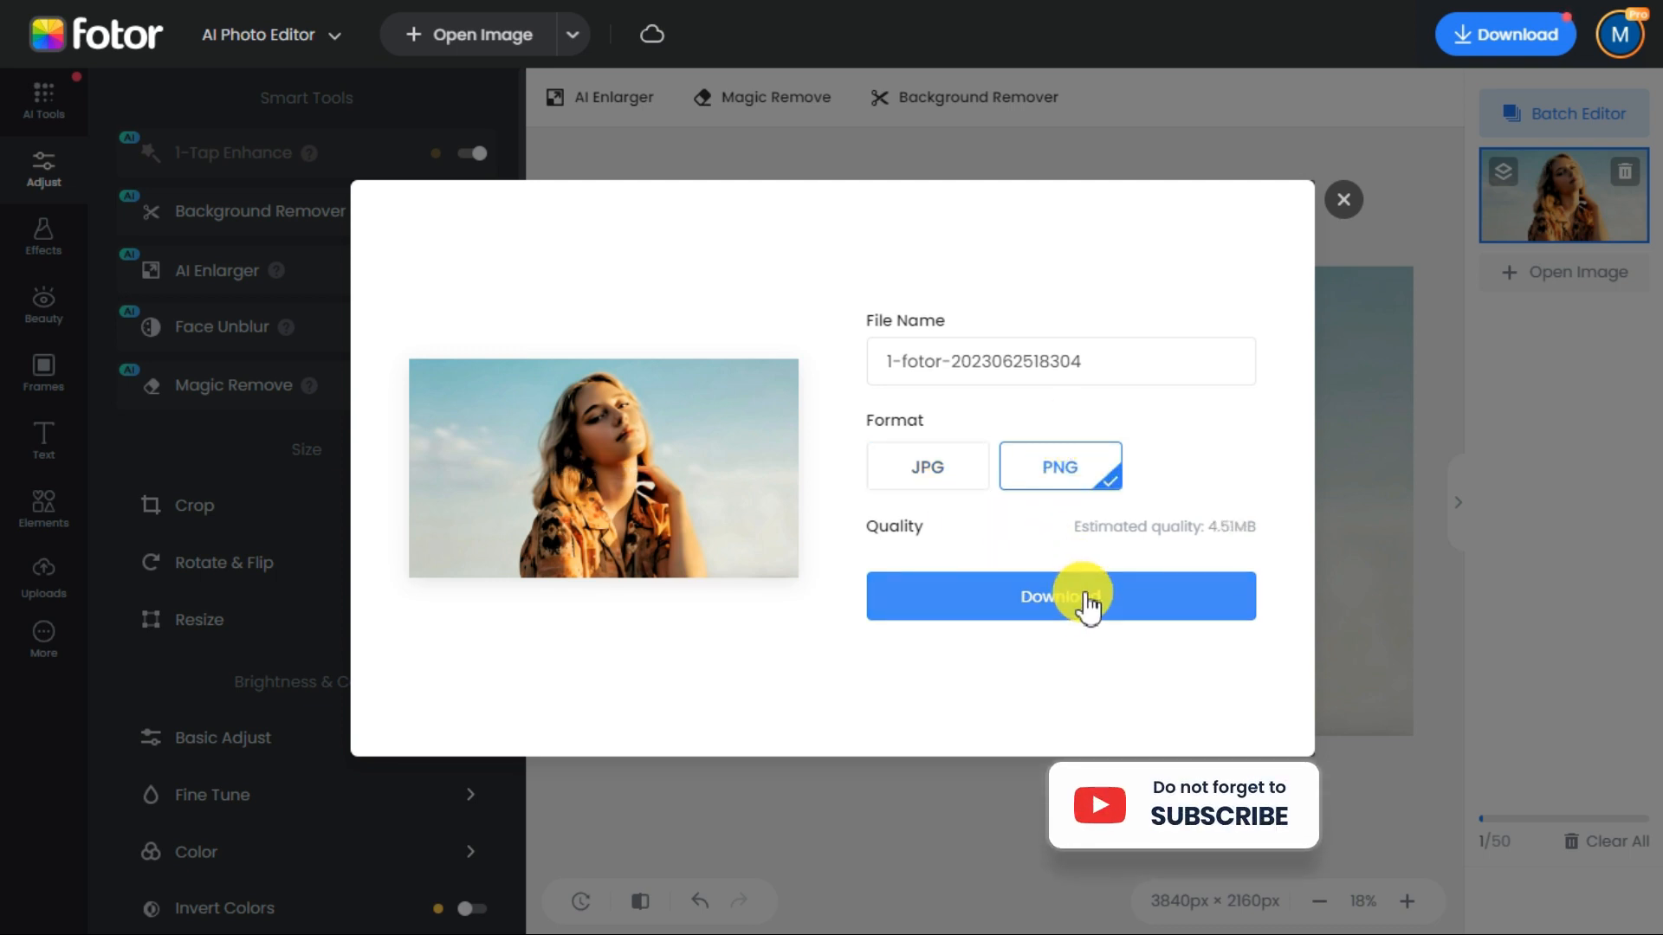
left_click(1059, 595)
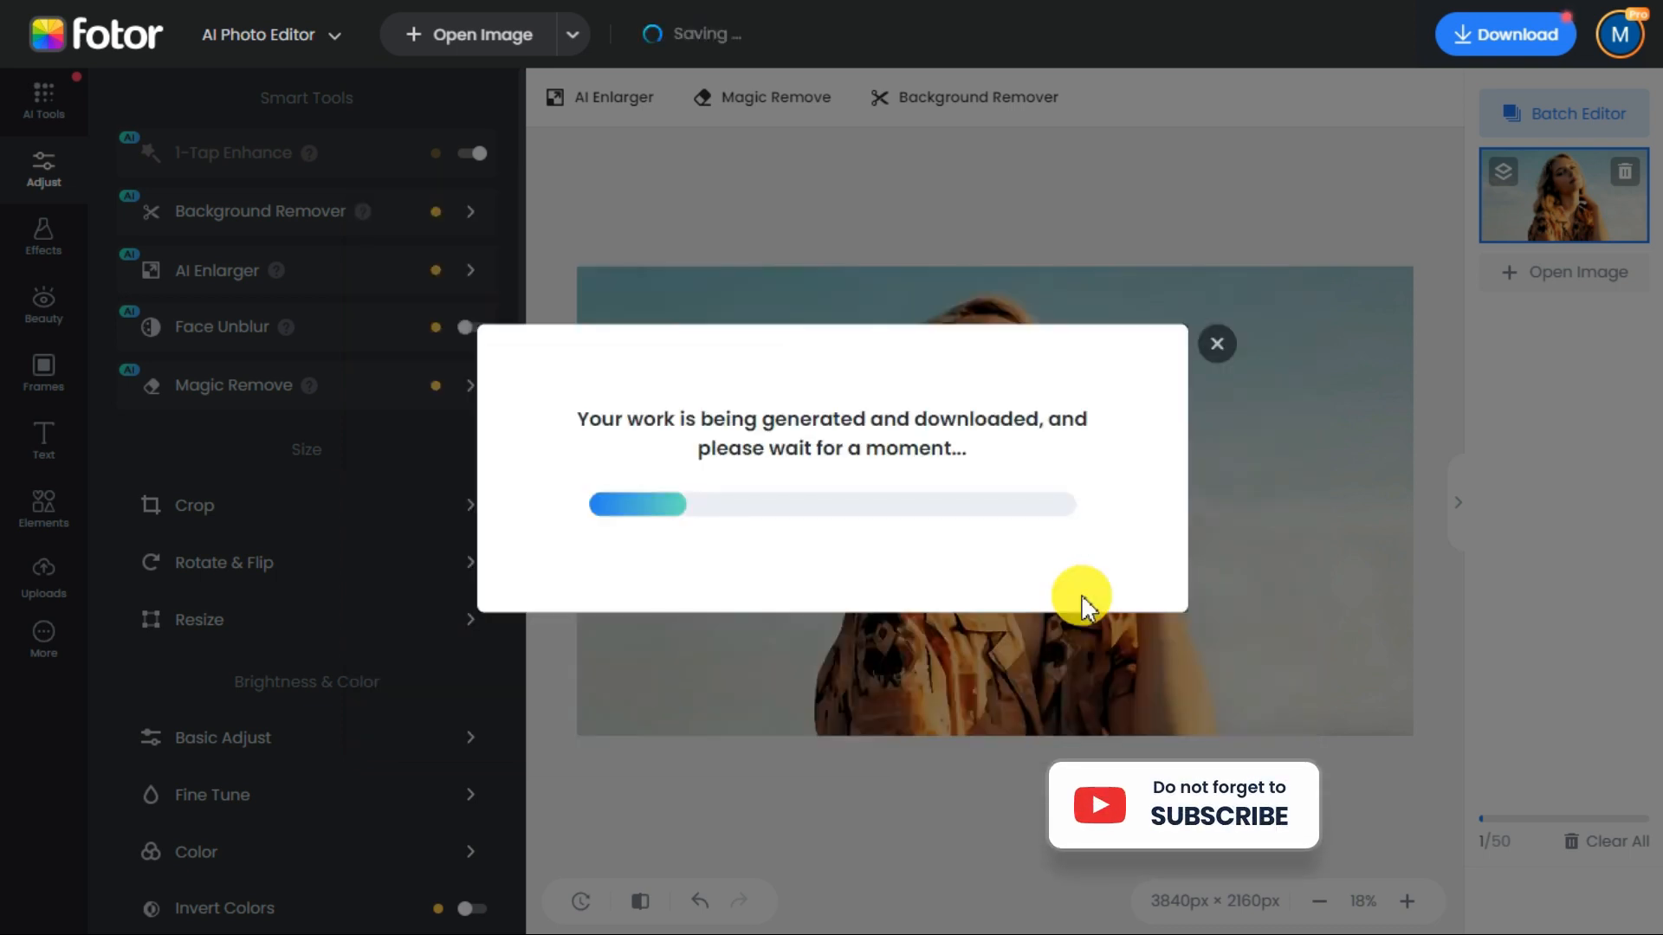